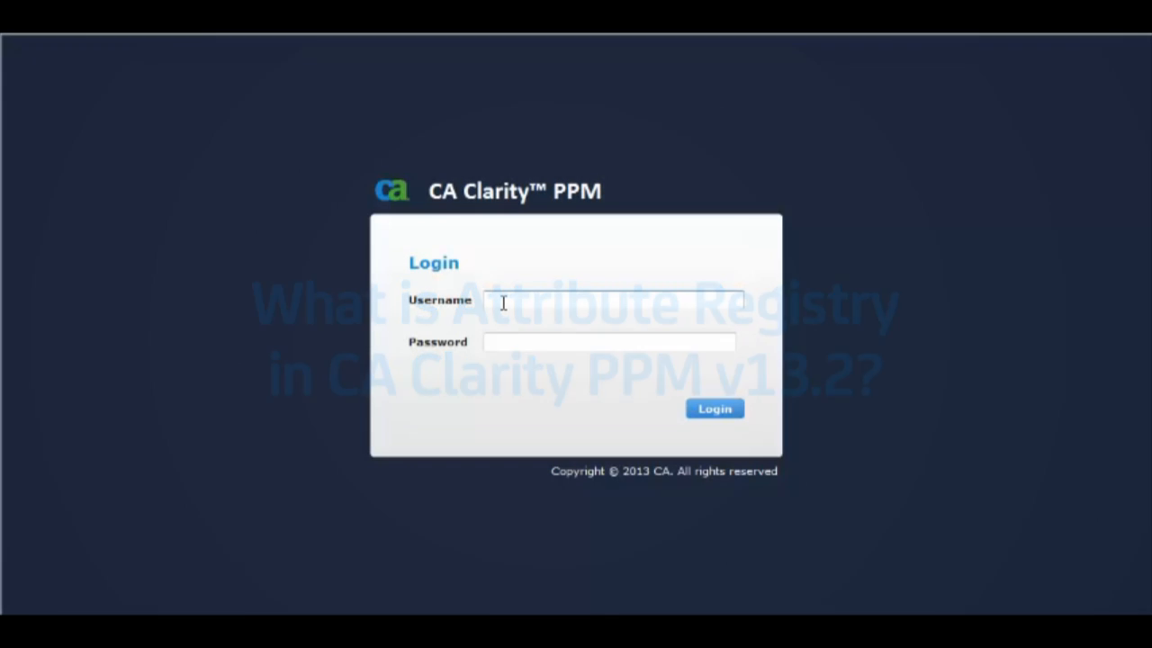
Step: Enter 'admin' as the username and the password on the sign-in page
type("admin")
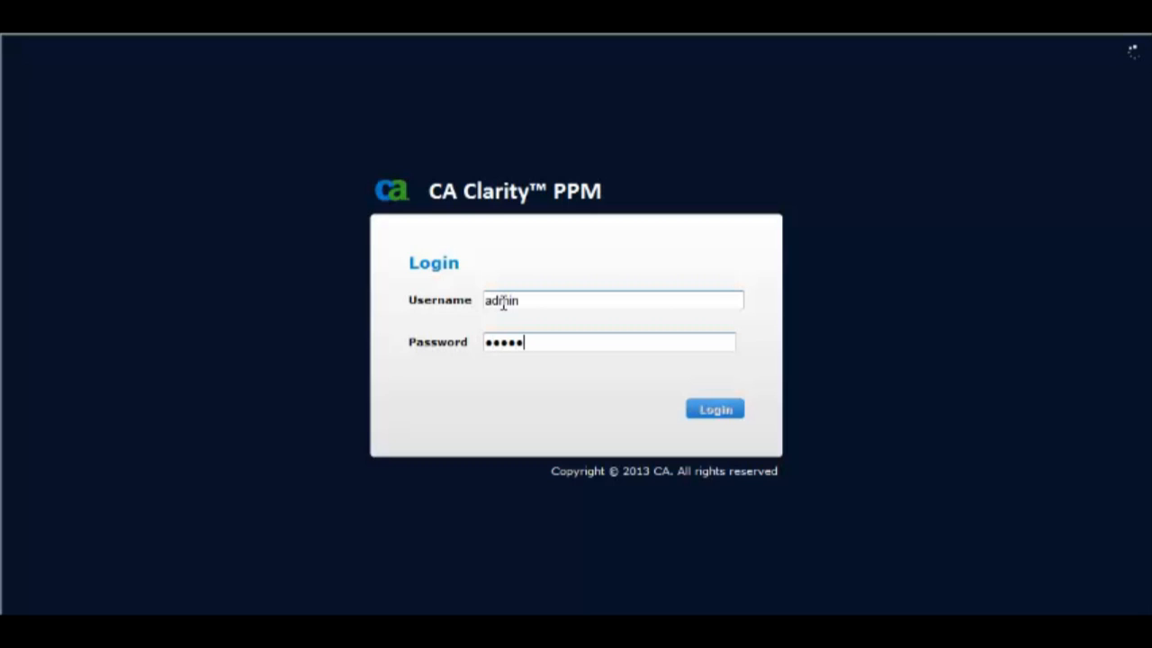
Step: Log in, then open My Portfolio from Portfolio Management > Portfolios and show its Investments
left_click(715, 408)
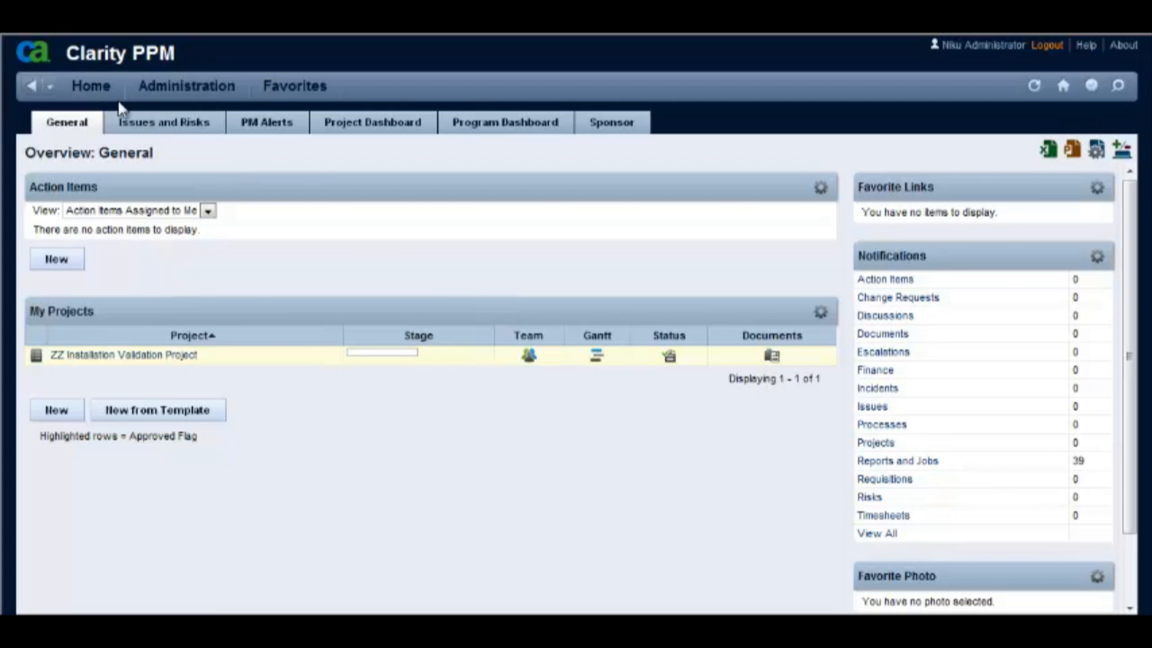
left_click(90, 85)
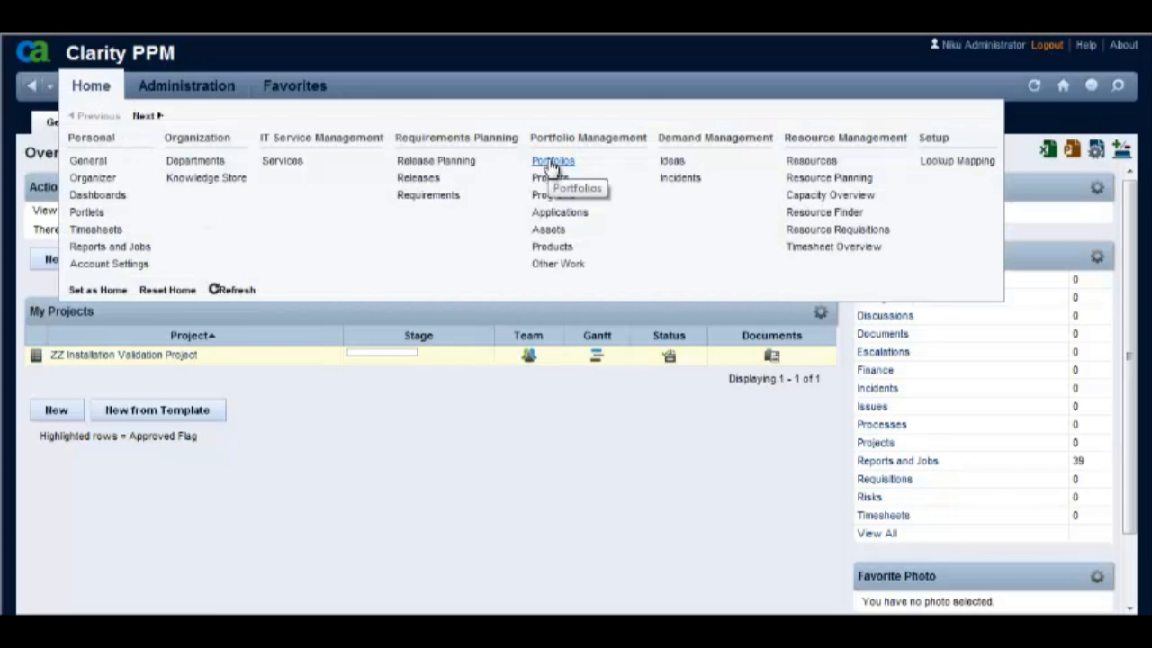
left_click(553, 160)
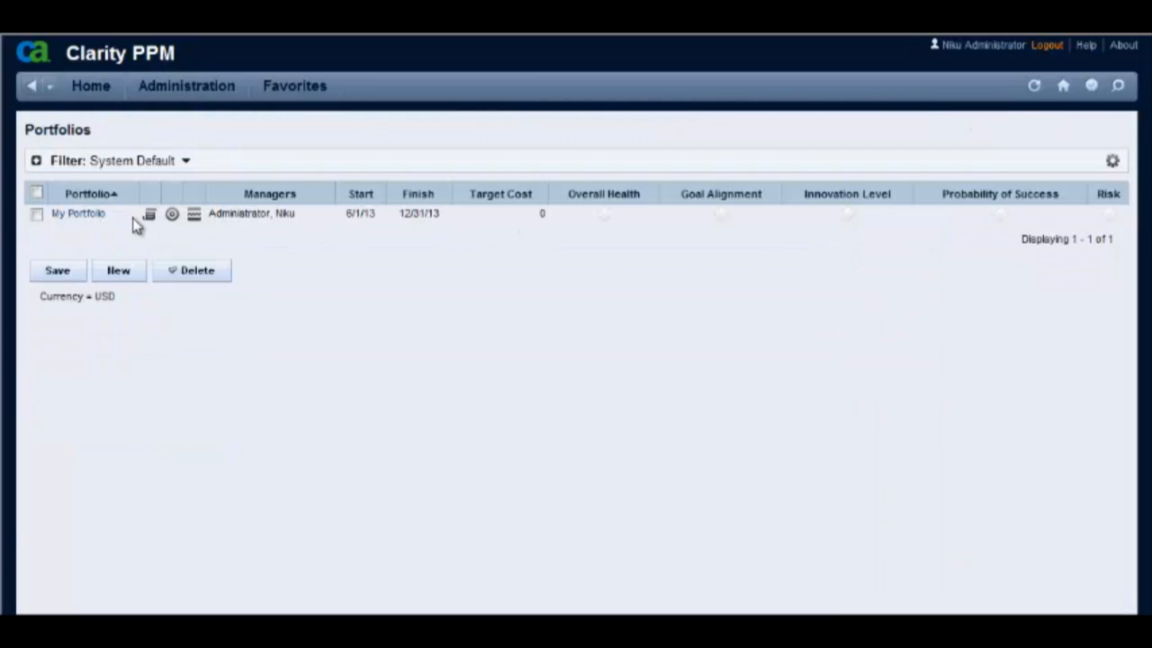
left_click(77, 213)
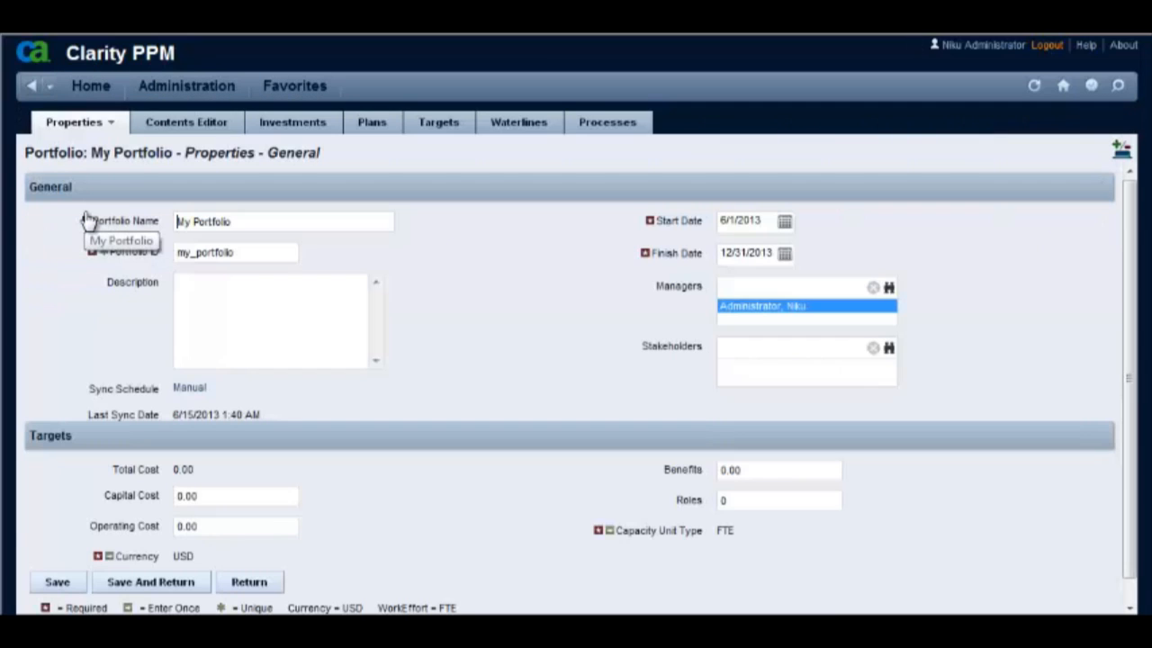
mouse_move(291, 122)
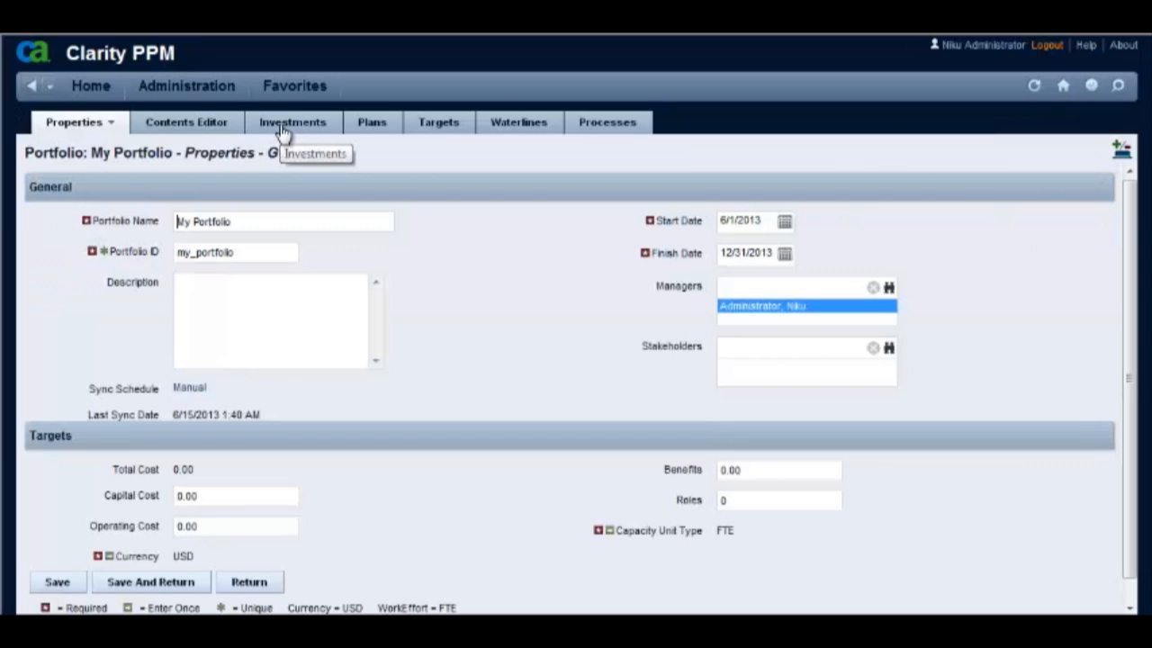
left_click(292, 122)
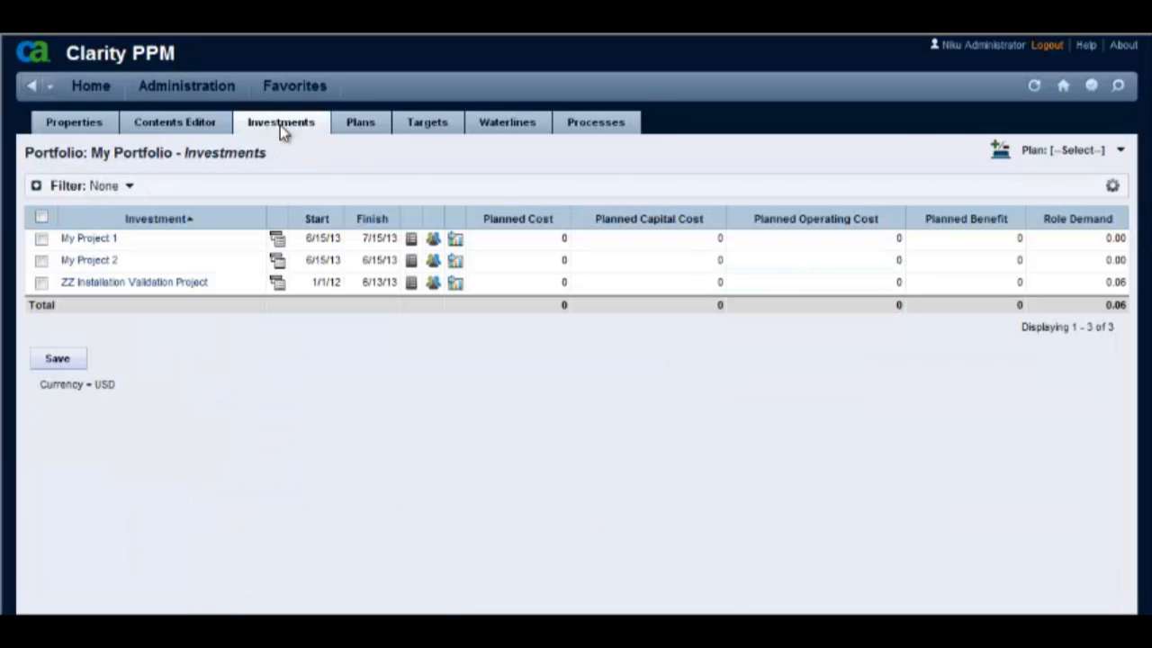
mouse_move(342, 225)
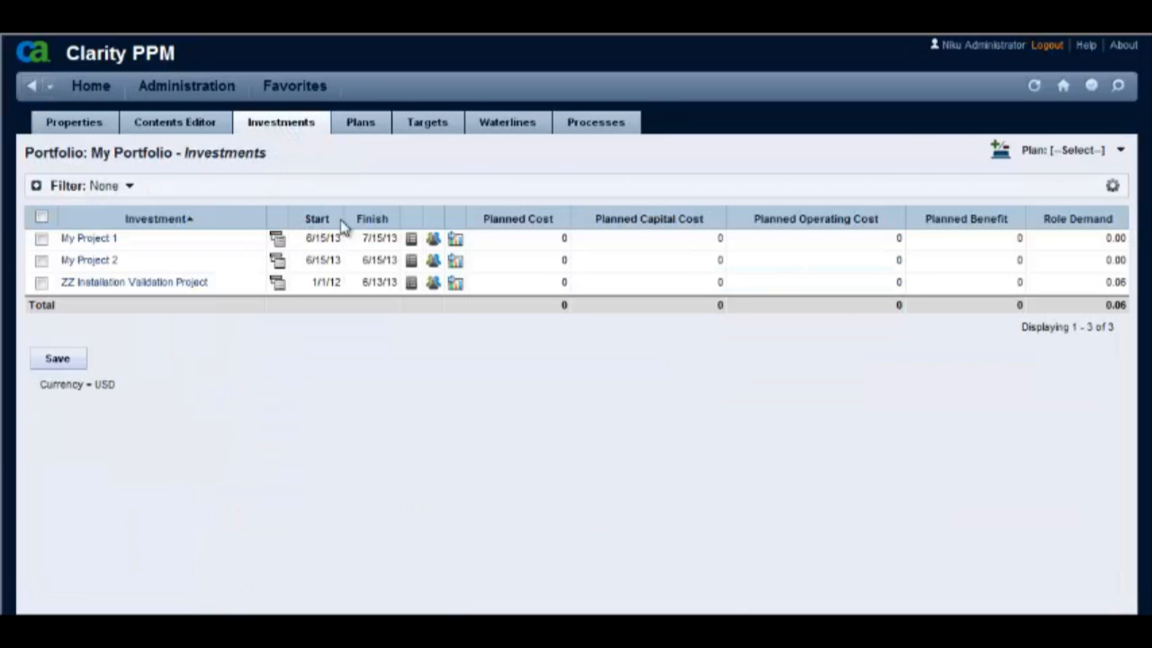
mouse_move(1102, 196)
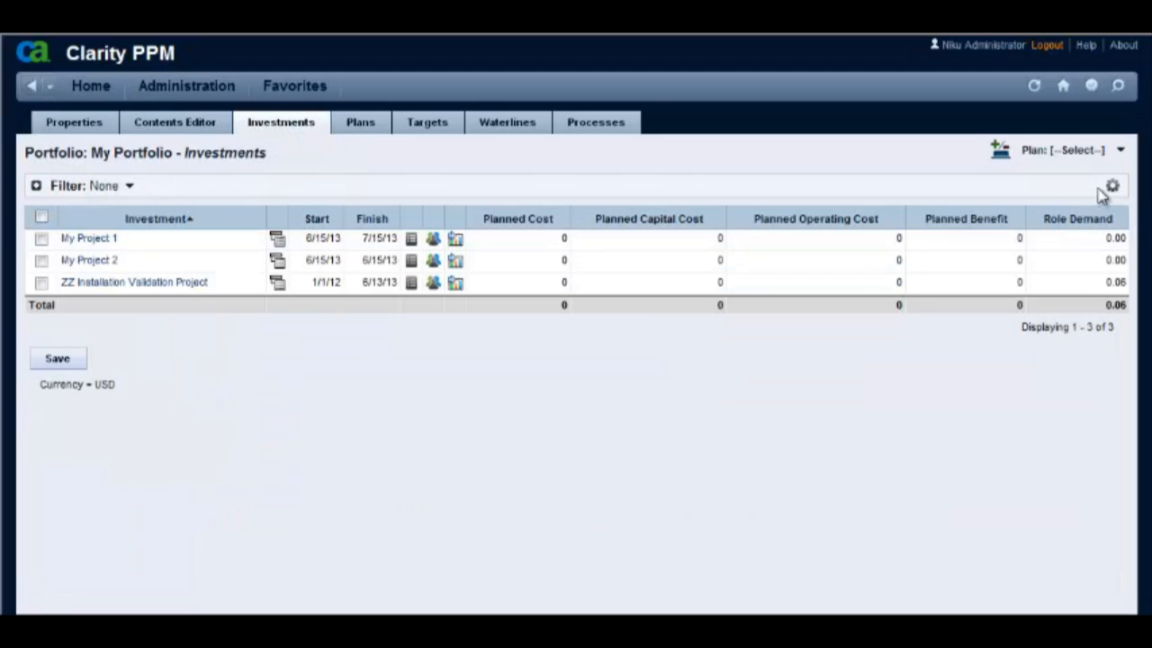
left_click(1112, 185)
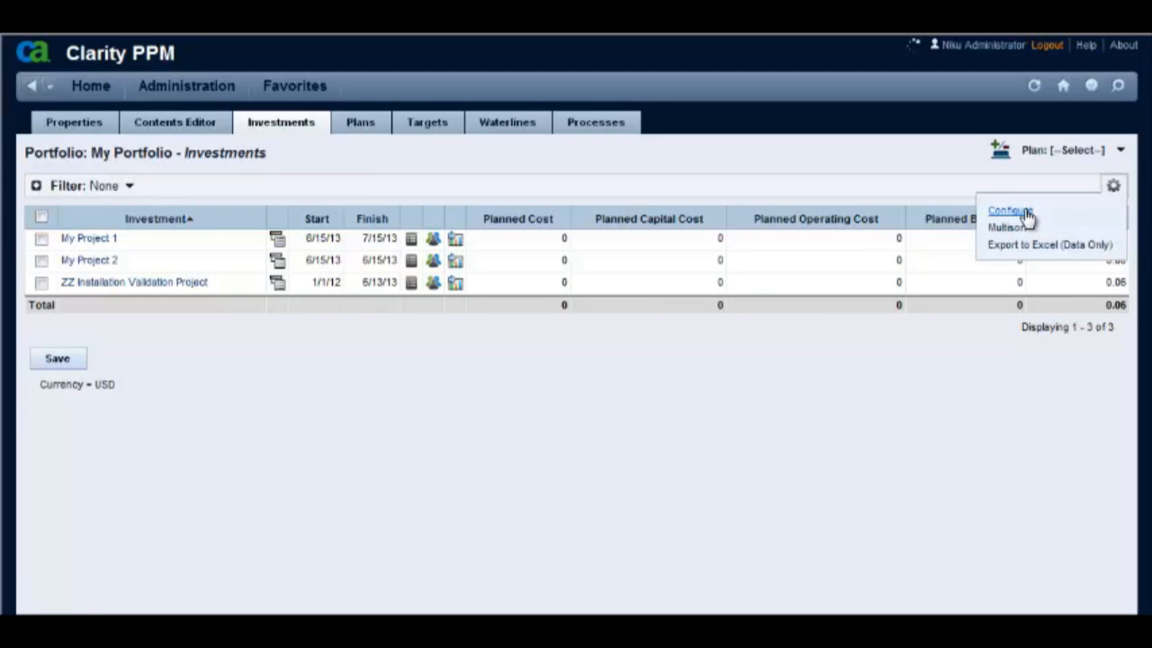
left_click(1009, 210)
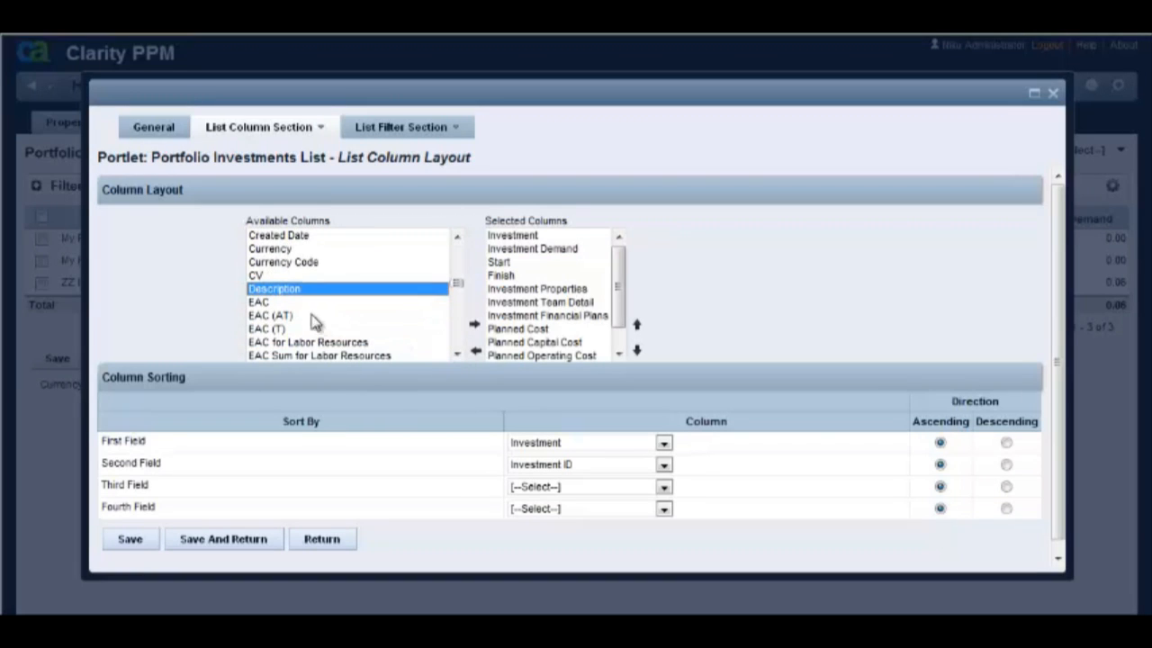
mouse_move(297, 311)
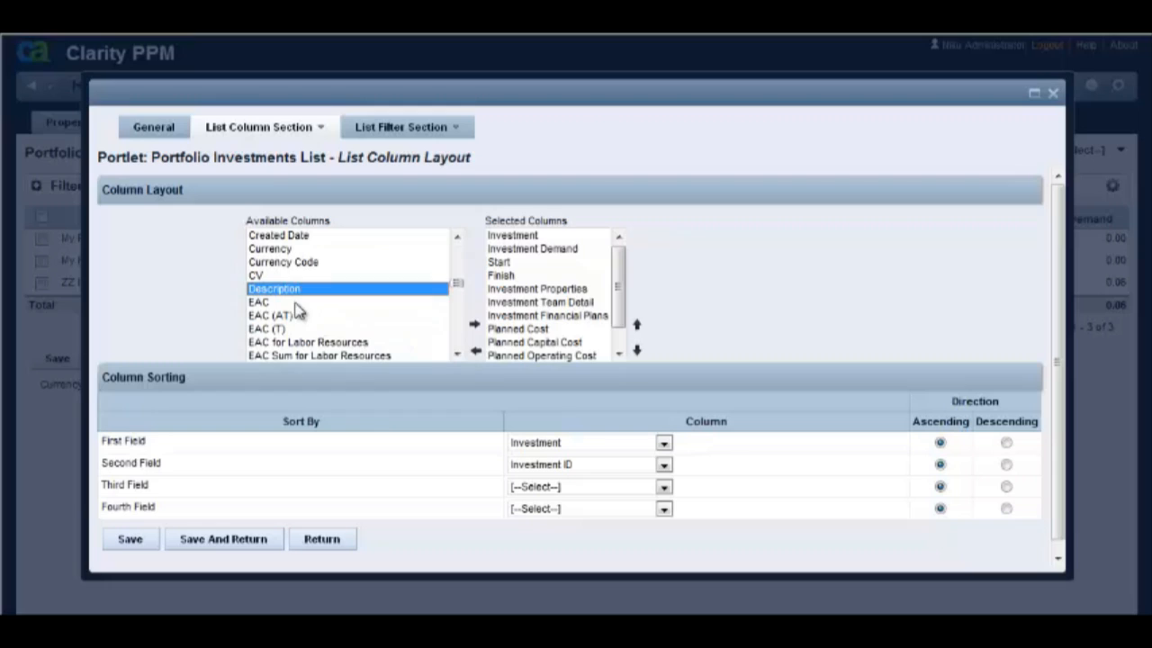
mouse_move(426, 511)
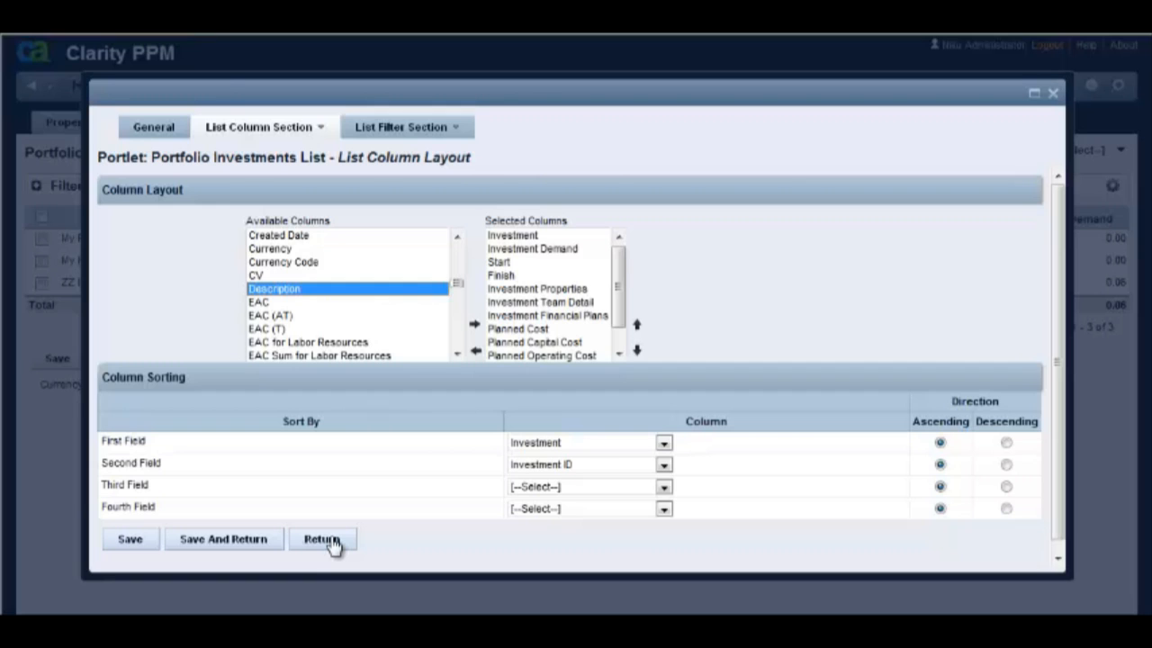
left_click(321, 539)
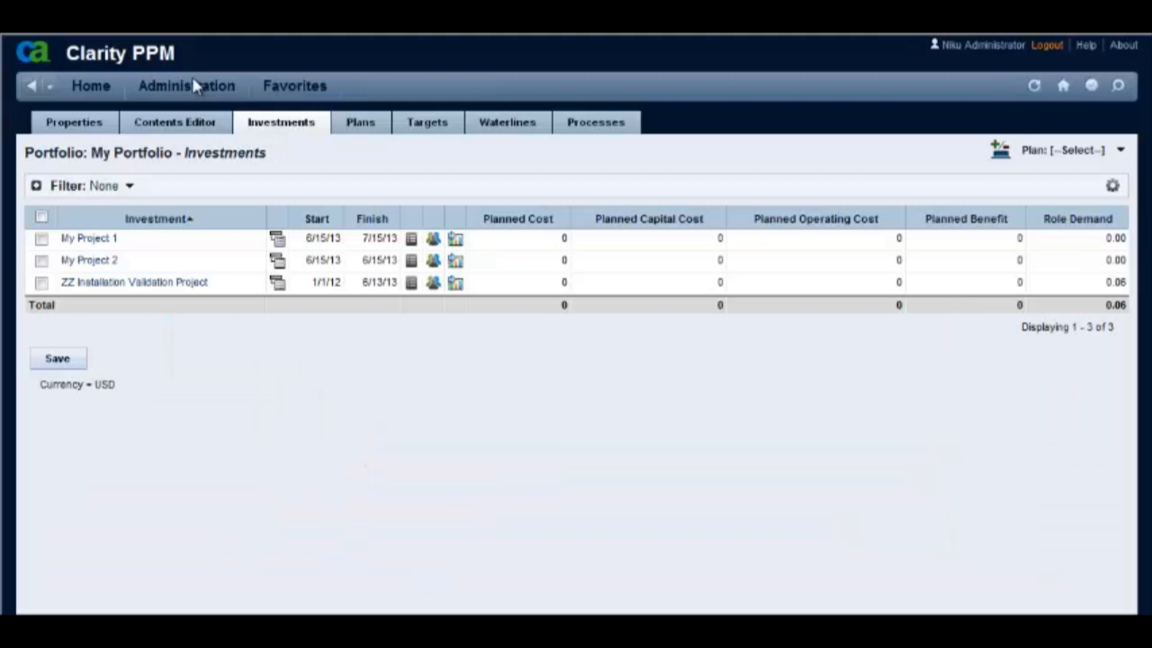
Step: In Administration > Objects, filter by 'port' and browse Portfolio Investment's Attributes list
left_click(186, 86)
type("port")
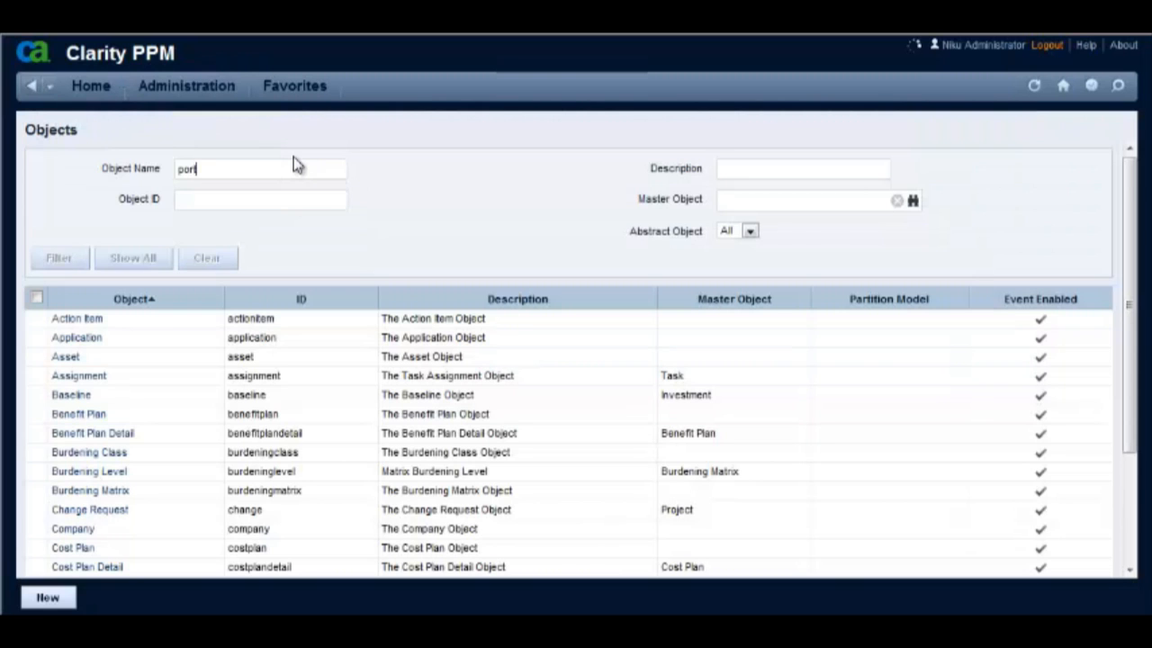
left_click(58, 258)
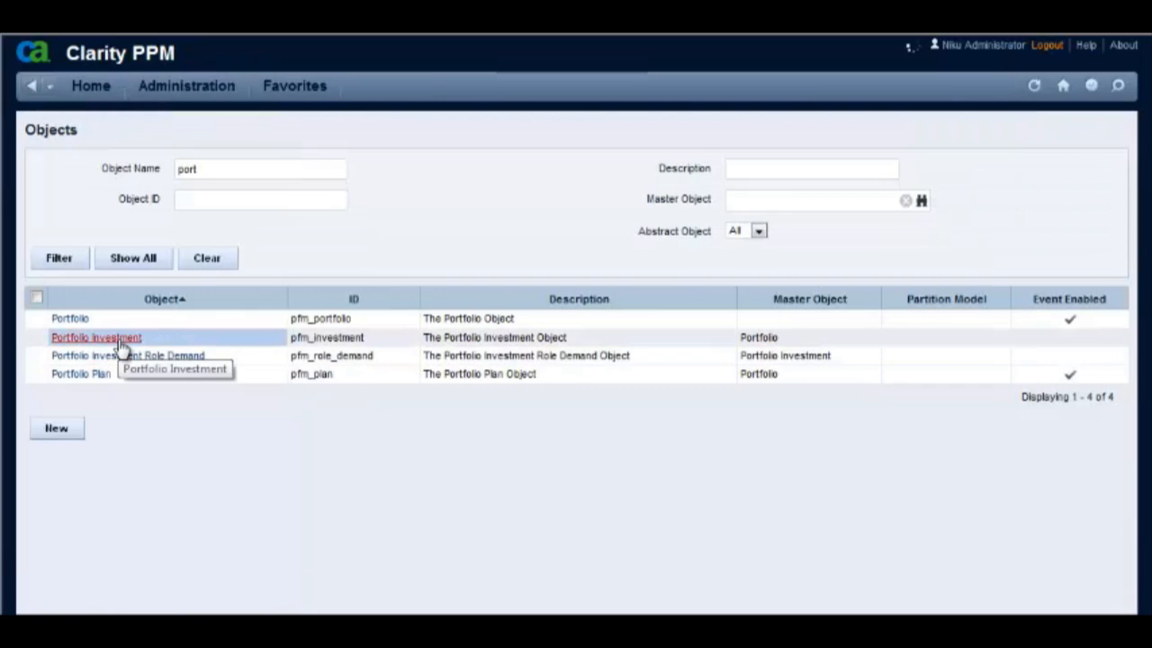
left_click(95, 336)
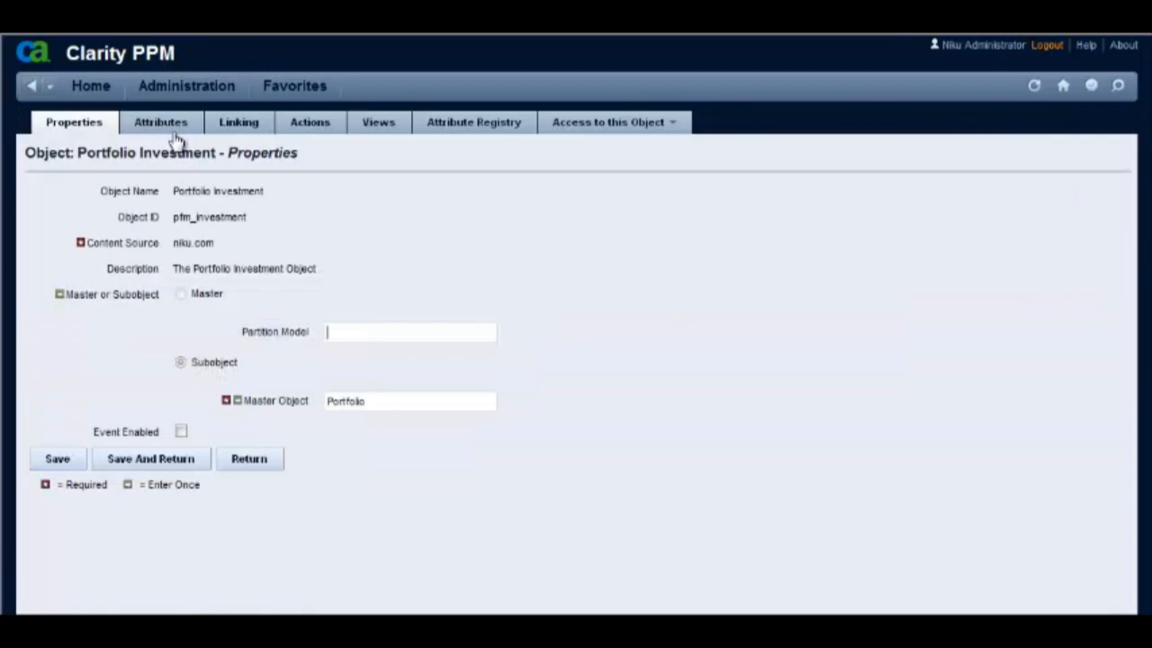
mouse_move(160, 121)
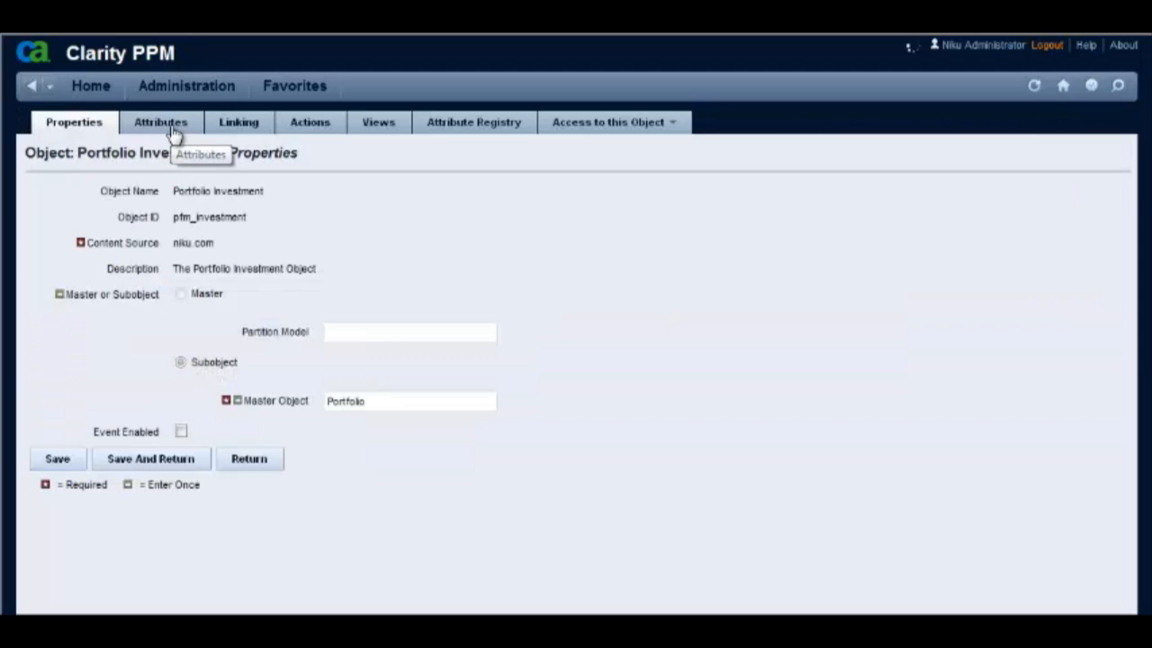
left_click(160, 122)
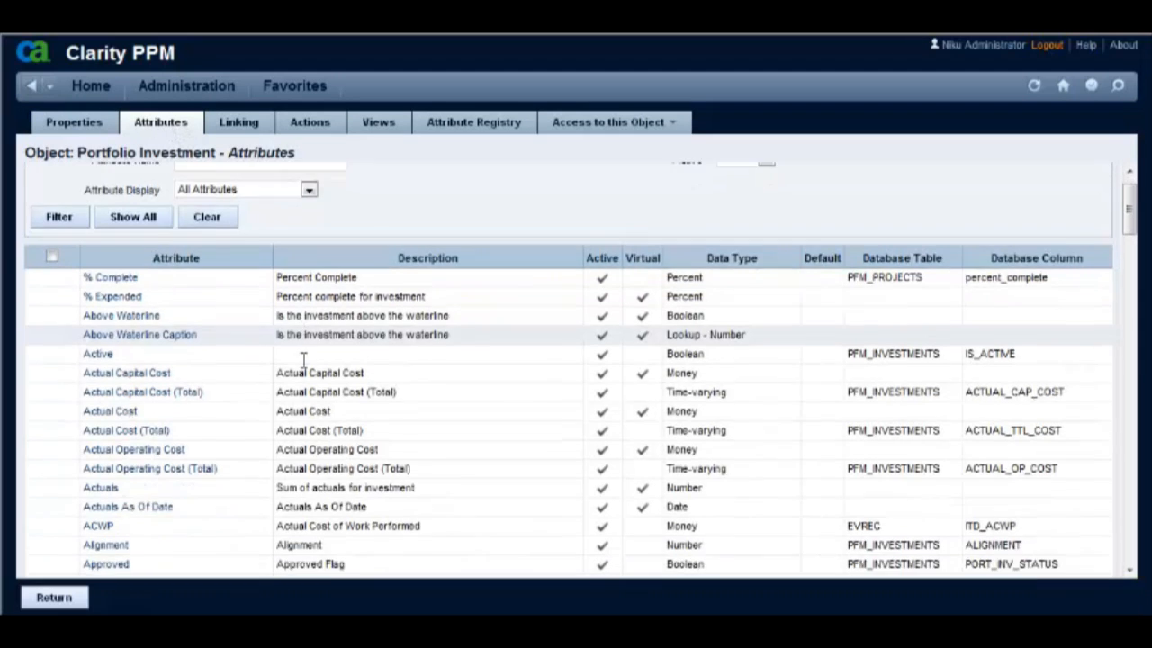
scroll("down", 3)
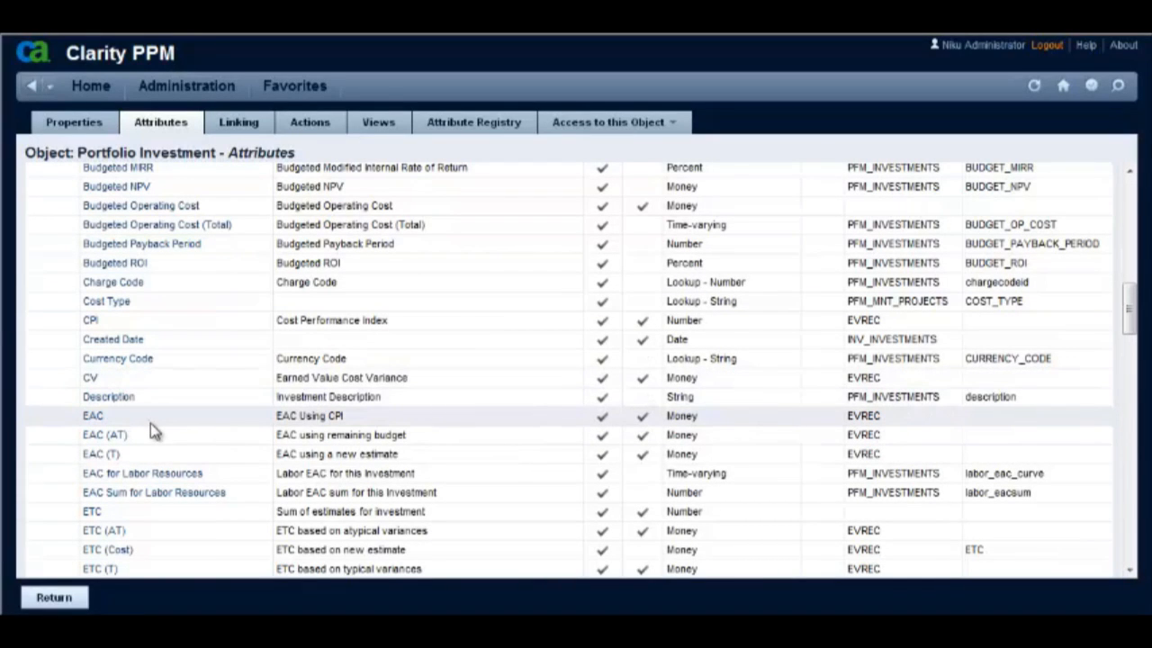
mouse_move(473, 121)
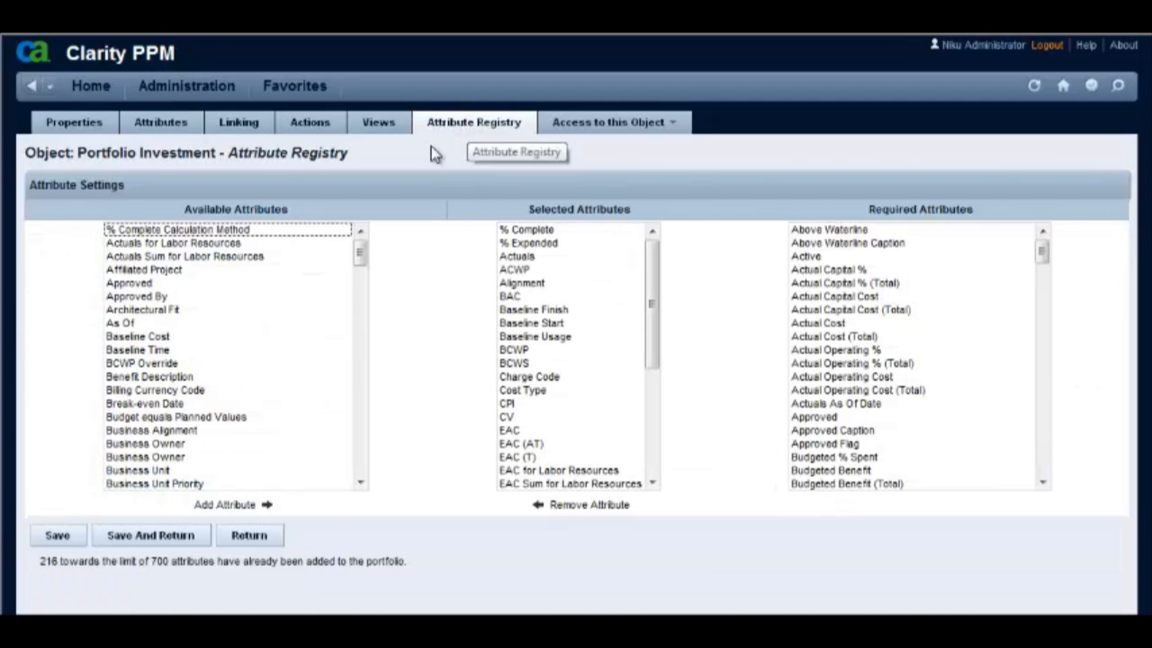
mouse_move(162, 221)
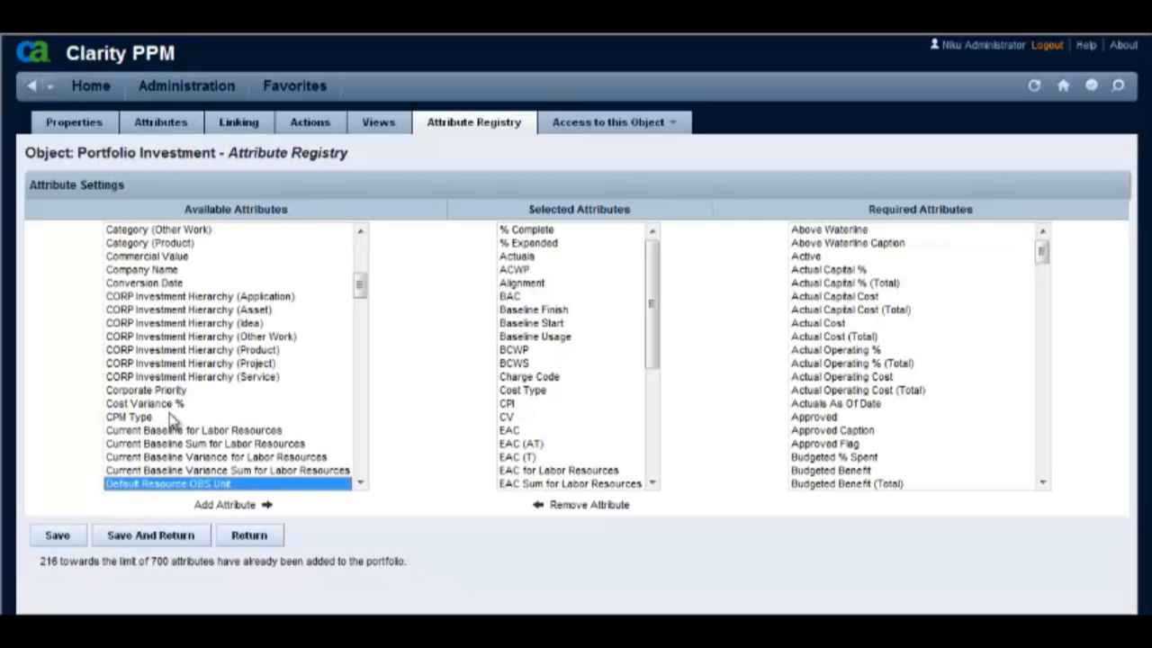
Step: Add Department OBS (Project) to the Attribute Registry's selected attributes, bringing the count to 217
left_click(360, 483)
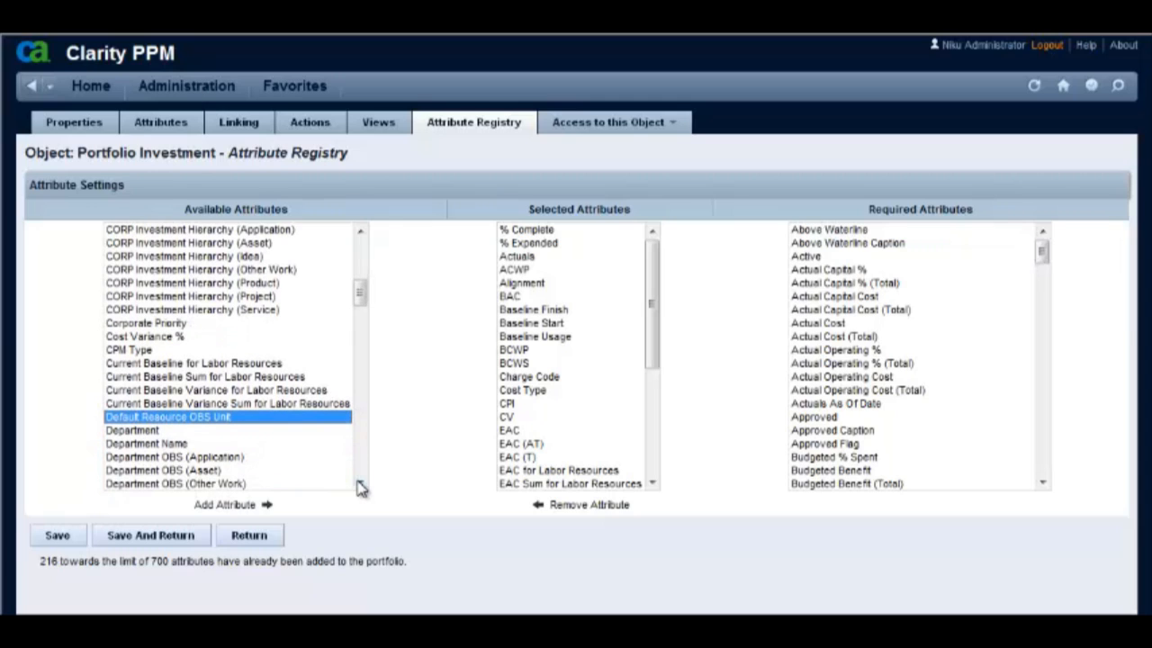
scroll("down", 3)
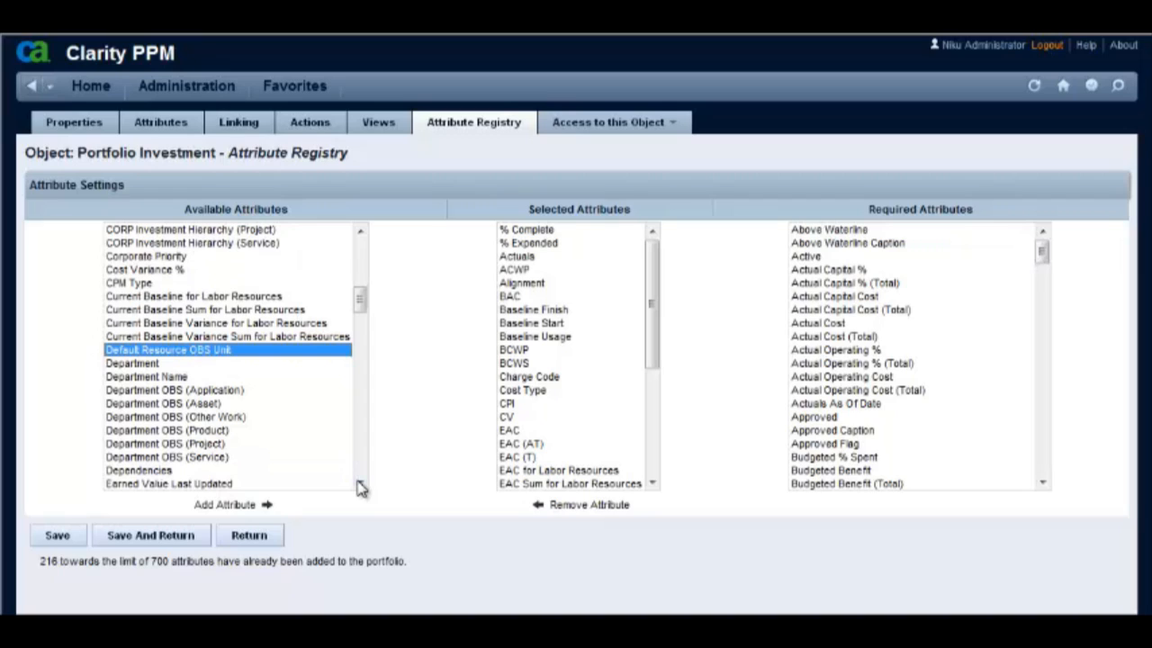
mouse_move(225, 457)
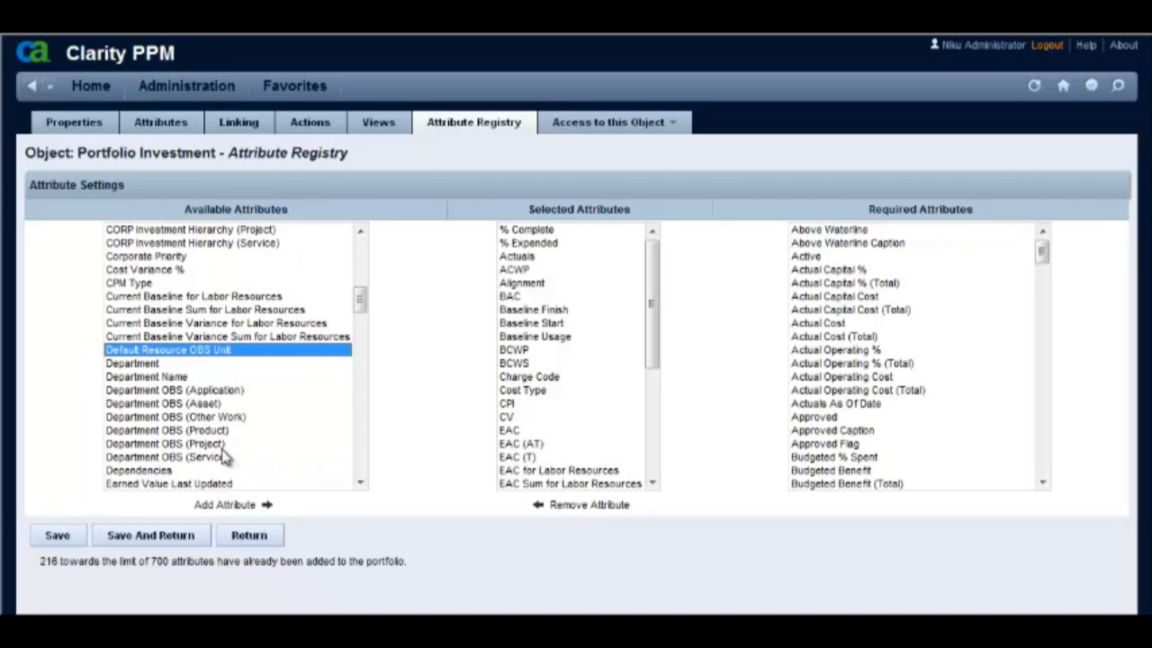
left_click(164, 443)
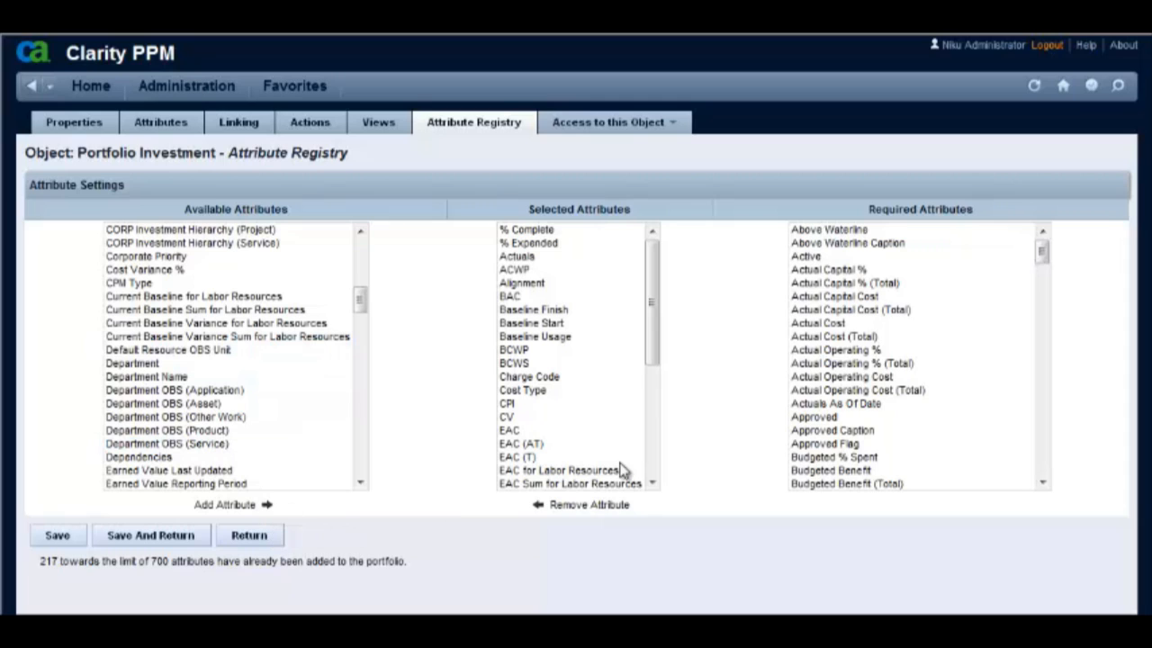
scroll("down", 3)
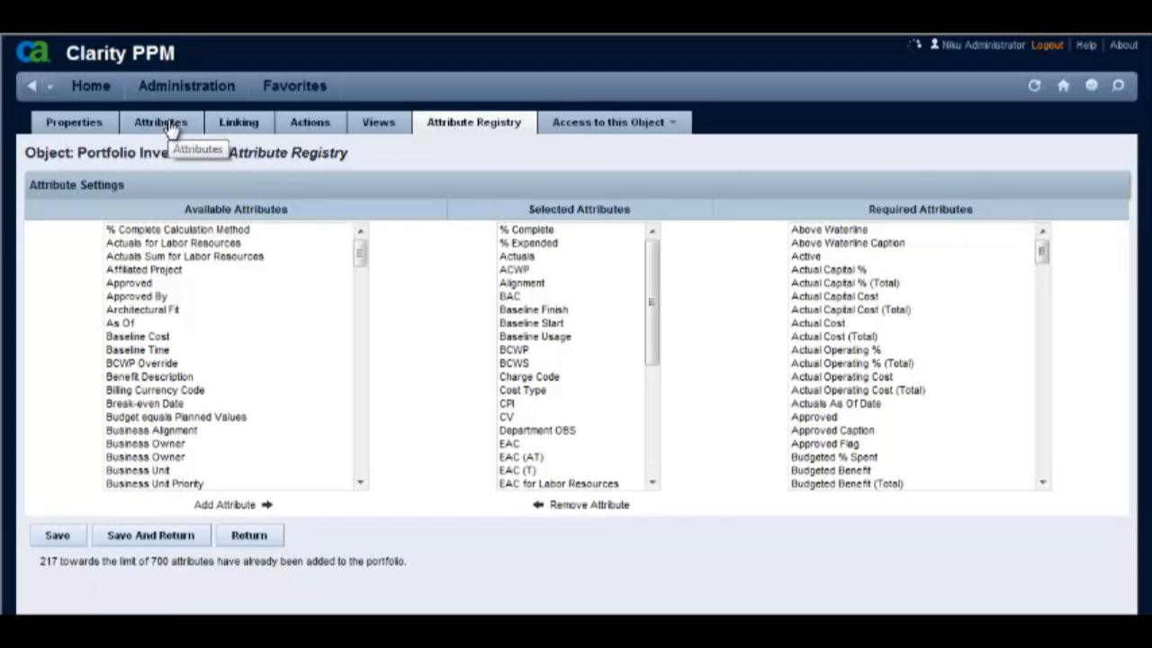
Step: Locate the new Department OBS attribute on the Attributes tab, then show Portfolio Investment's views
left_click(160, 122)
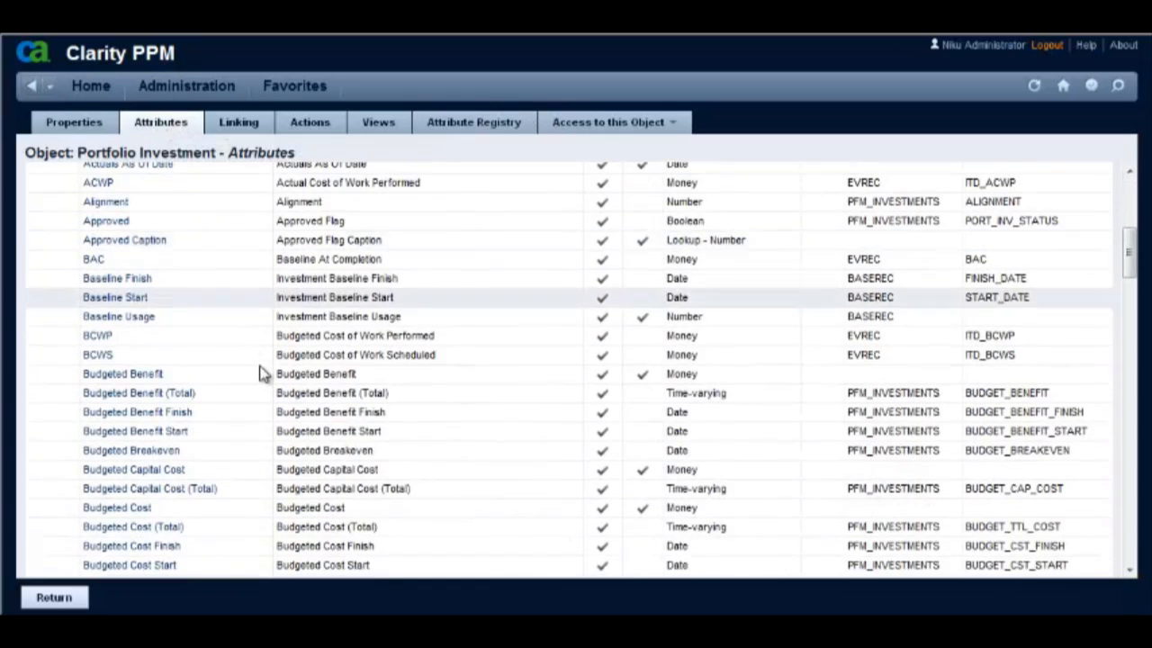
scroll("down", 3)
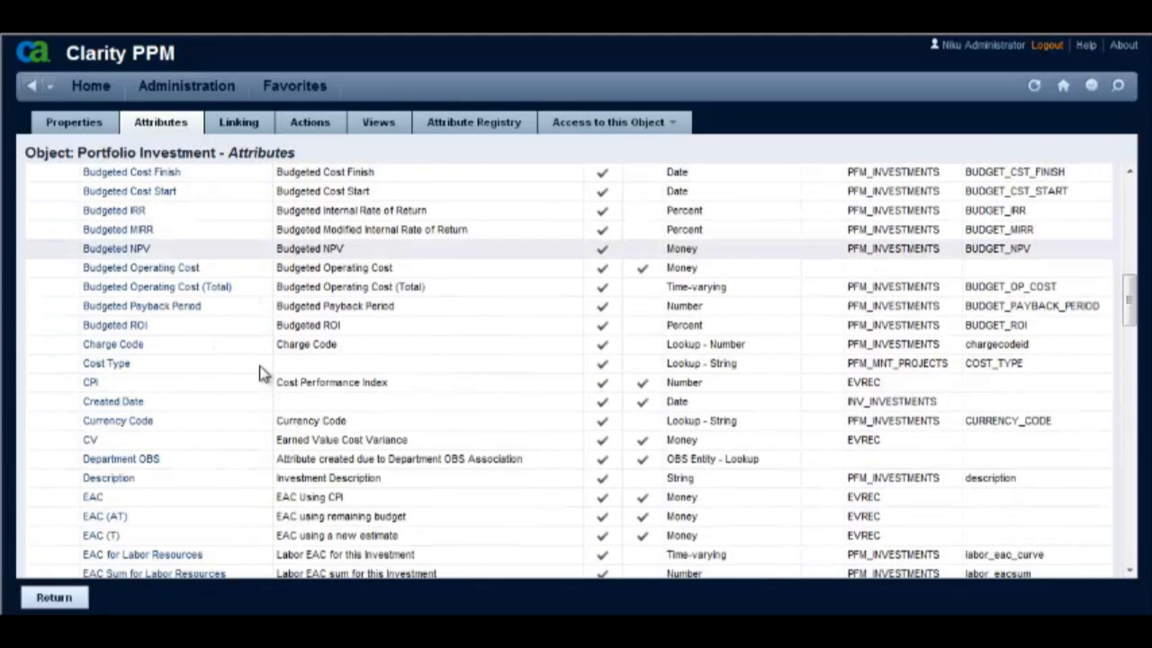
left_click(117, 458)
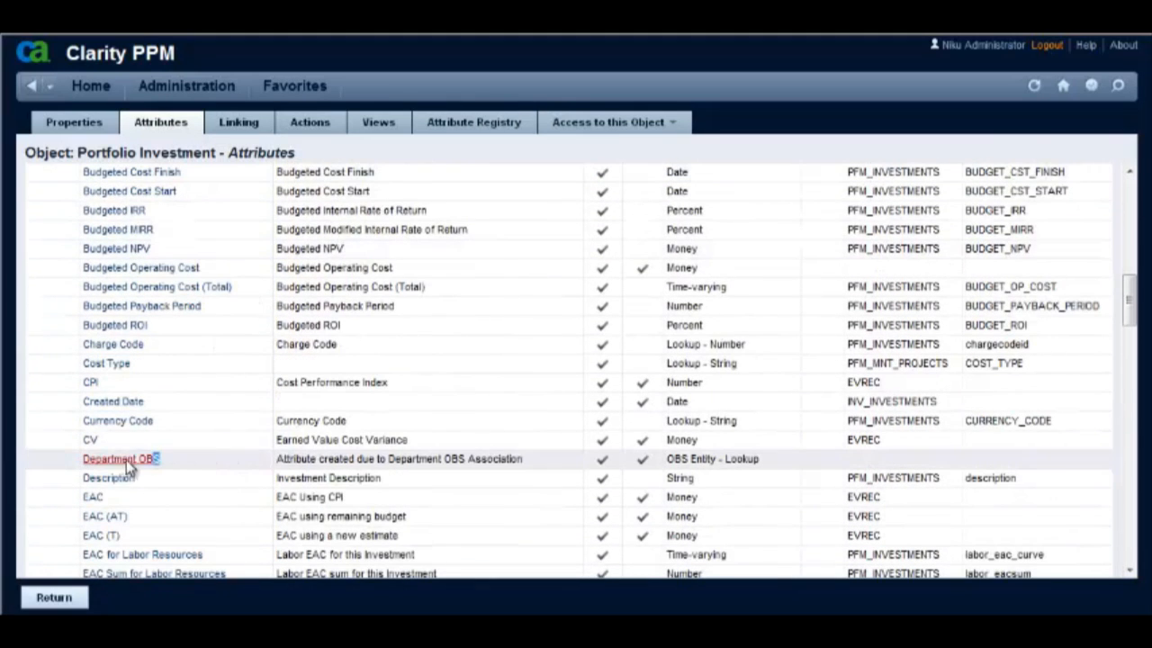
left_click(122, 458)
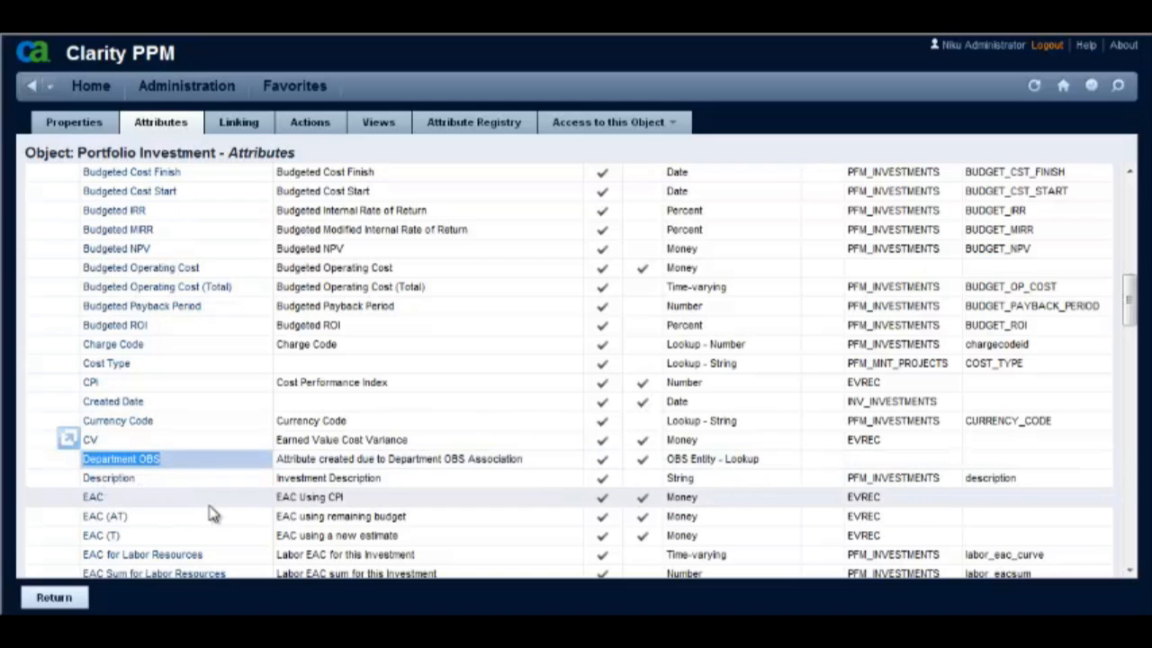
mouse_move(377, 121)
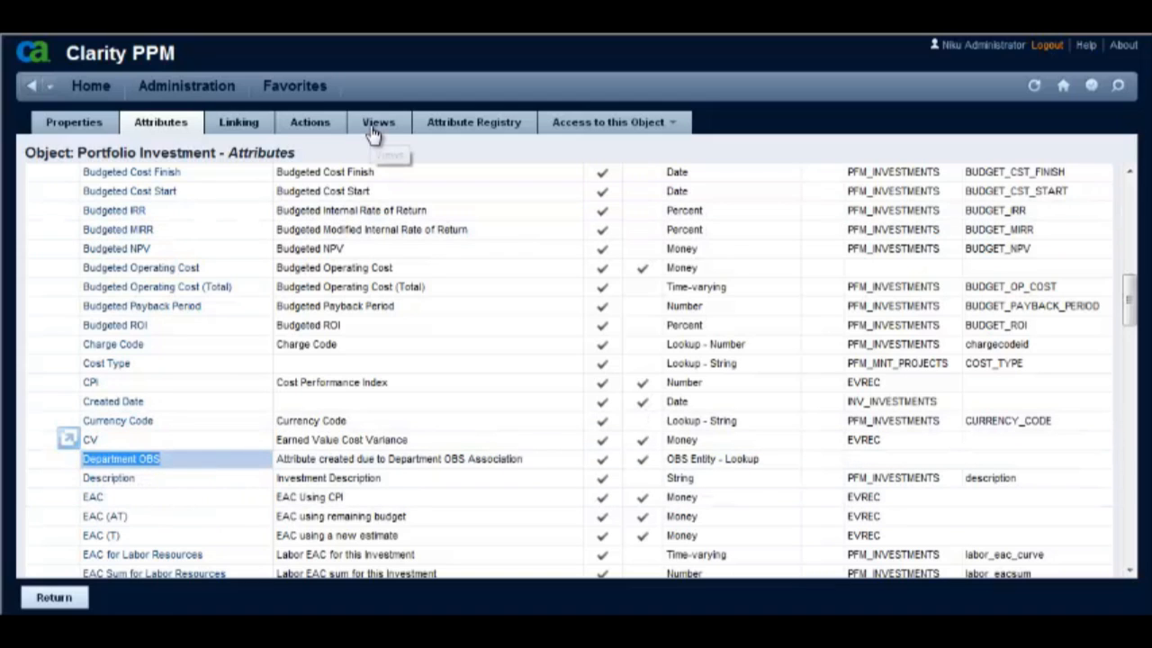
left_click(378, 121)
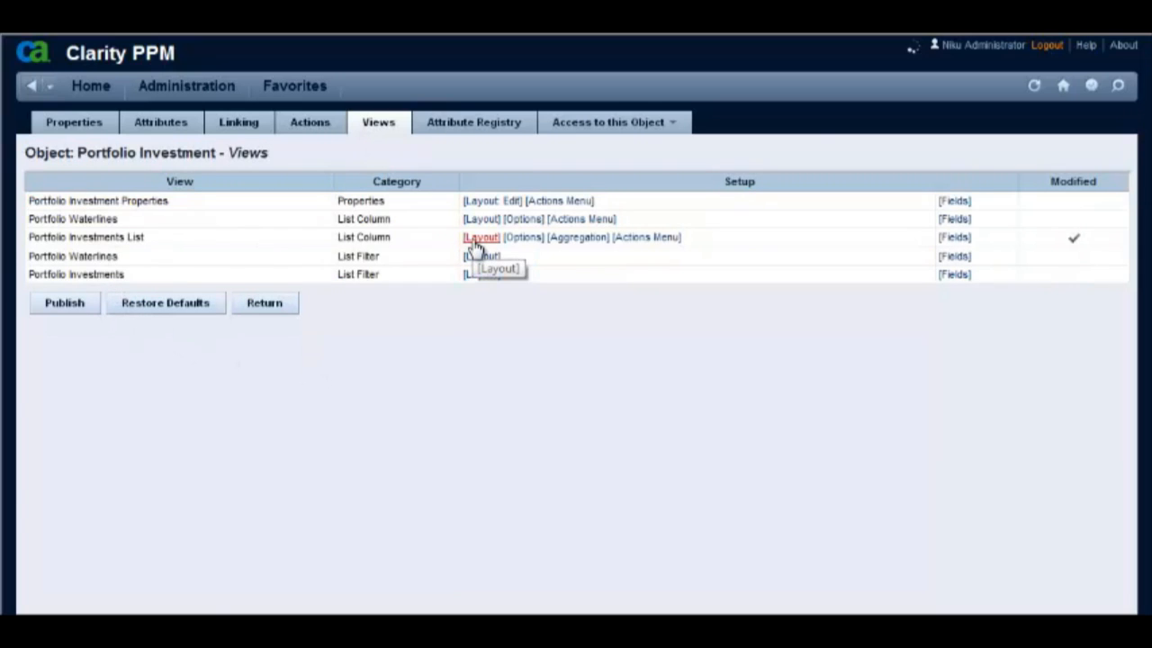
Step: Add Department OBS to the Portfolio Investments List layout after Finish, save, and return
left_click(480, 236)
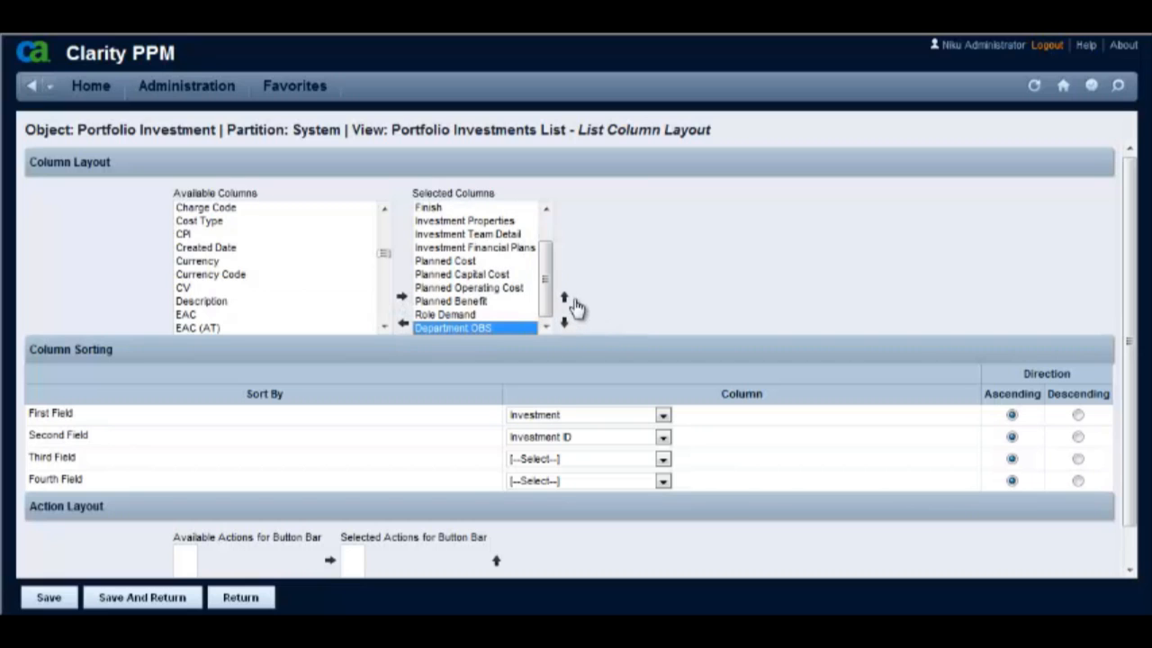
left_click(564, 297)
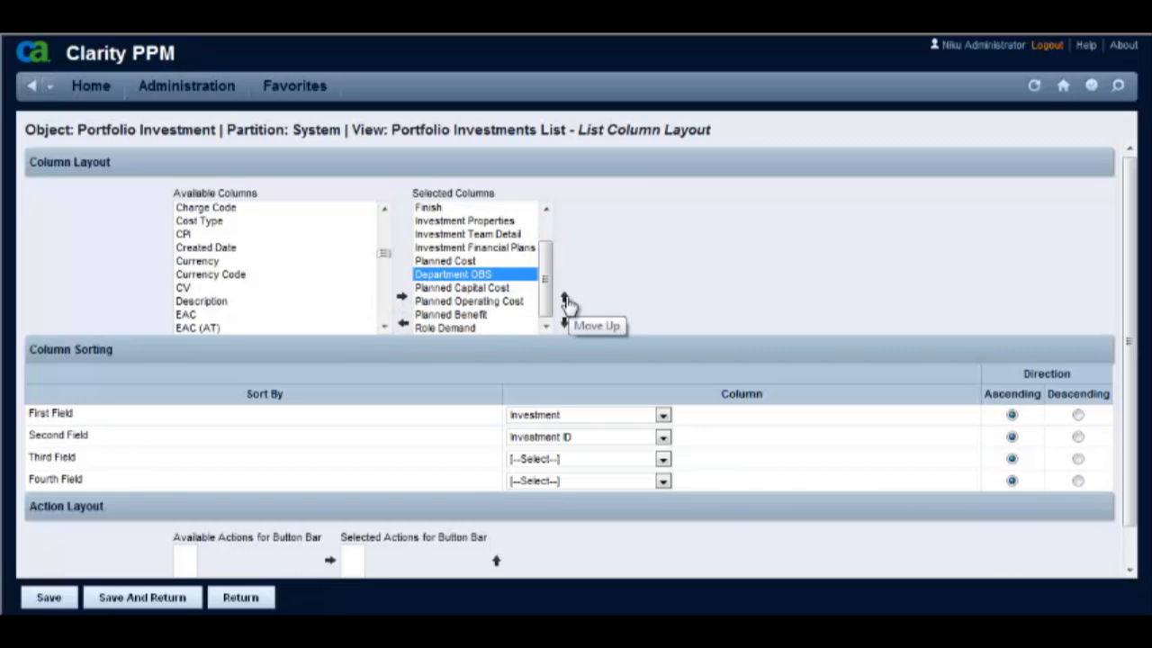
left_click(564, 297)
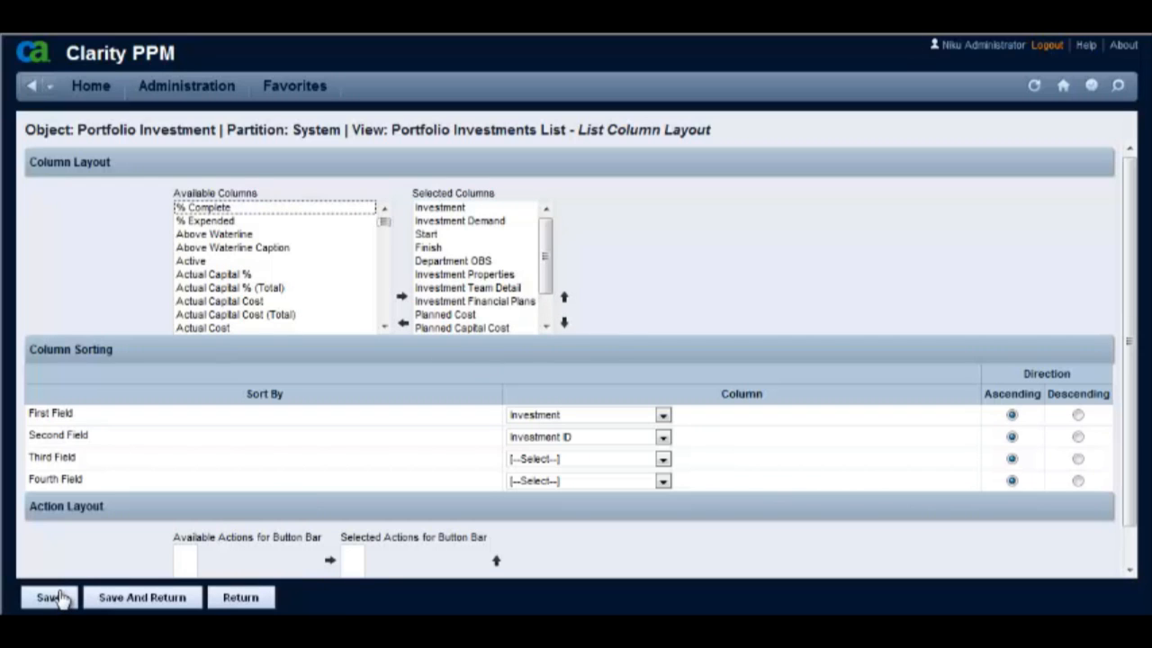
mouse_move(240, 596)
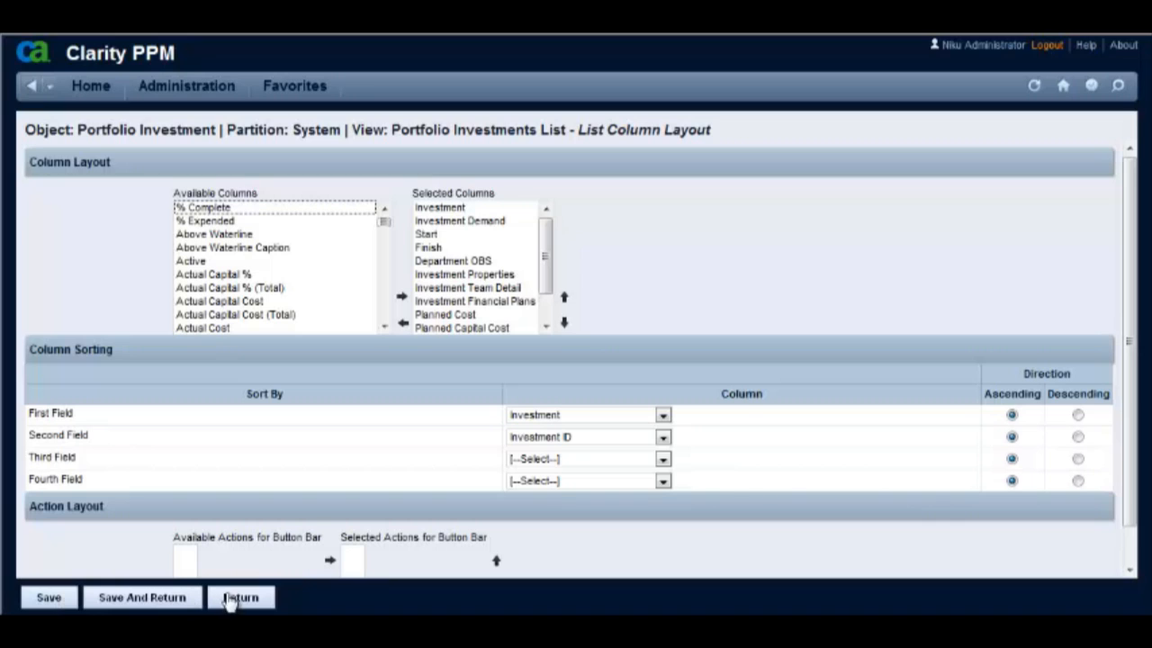
left_click(241, 596)
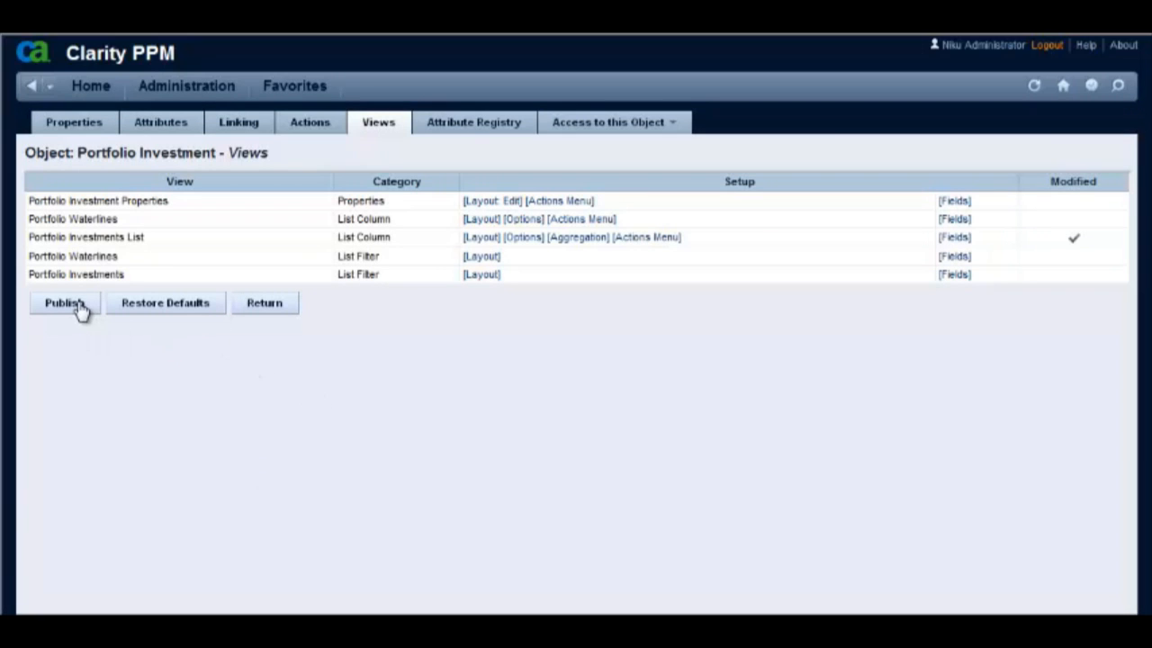
Step: Publish the Portfolio Investment views with Yes confirmation, then go to the Portfolios list
left_click(63, 302)
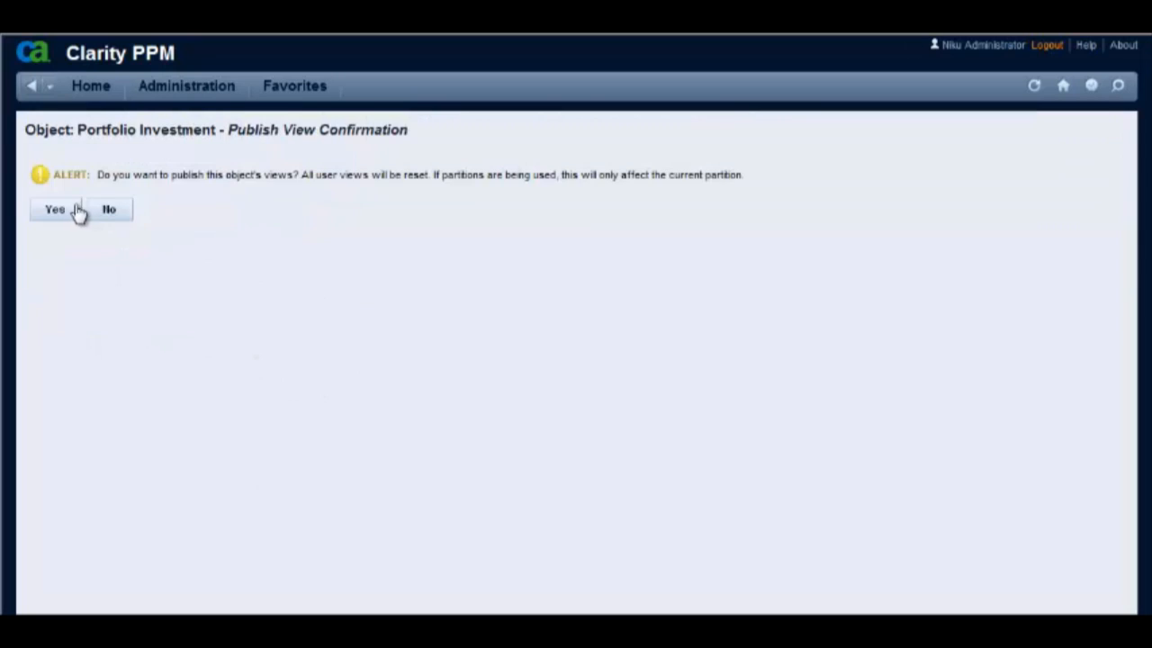
left_click(55, 209)
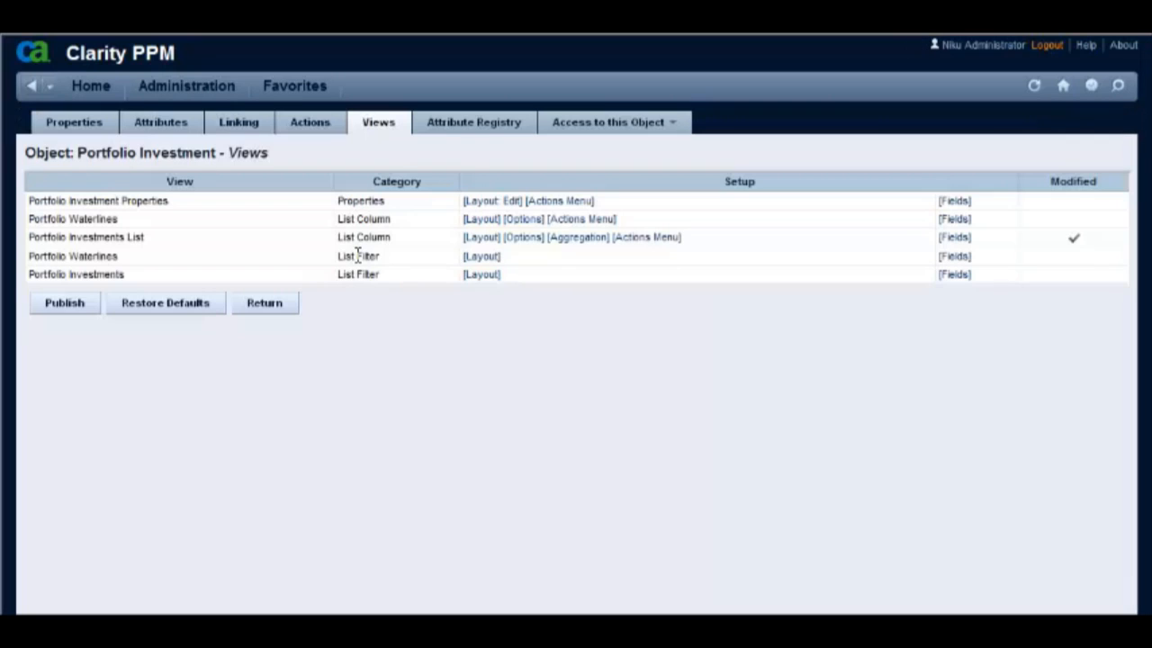
left_click(90, 85)
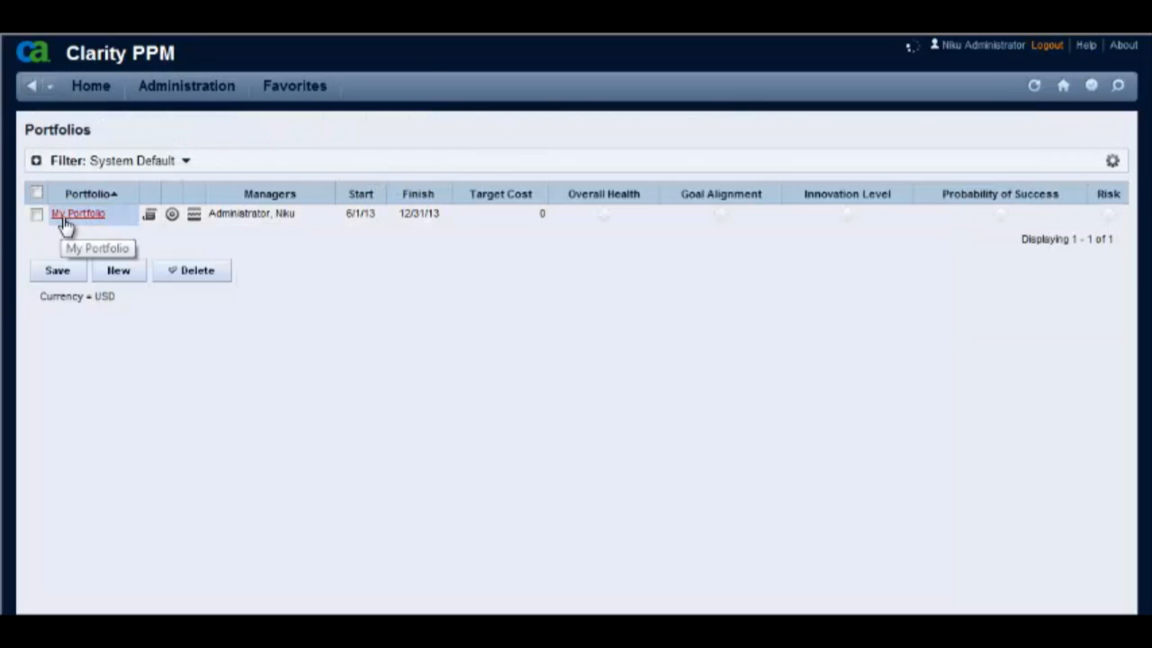
Step: Check My Portfolio's investments for the Department OBS column after Finish, then log out
left_click(78, 213)
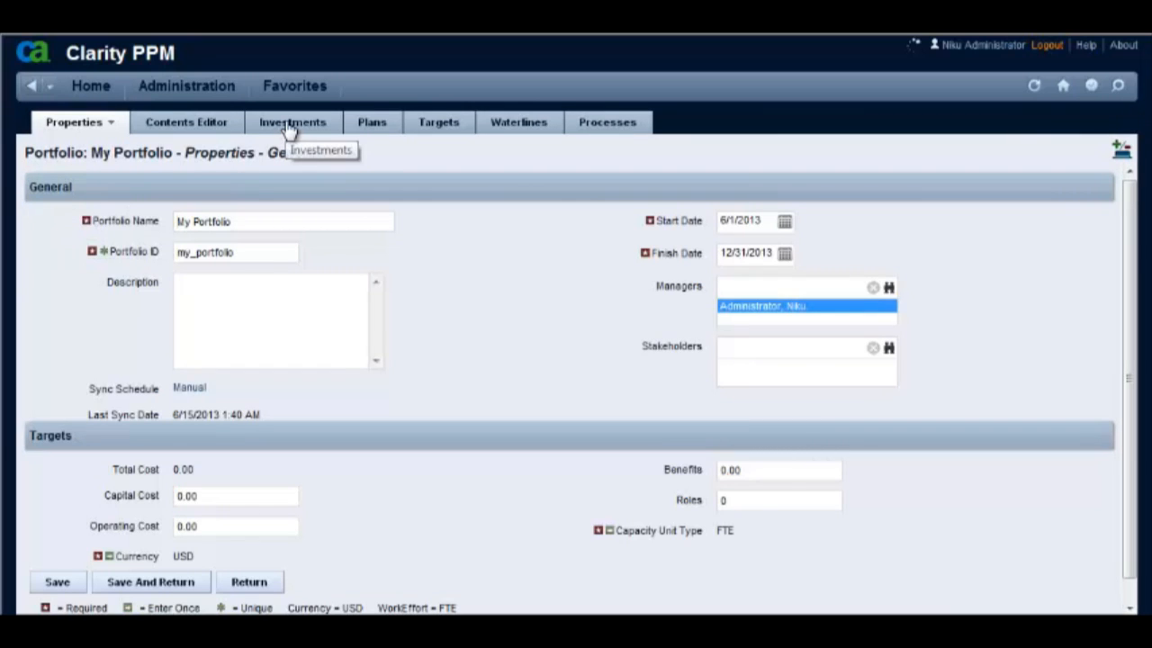
left_click(292, 121)
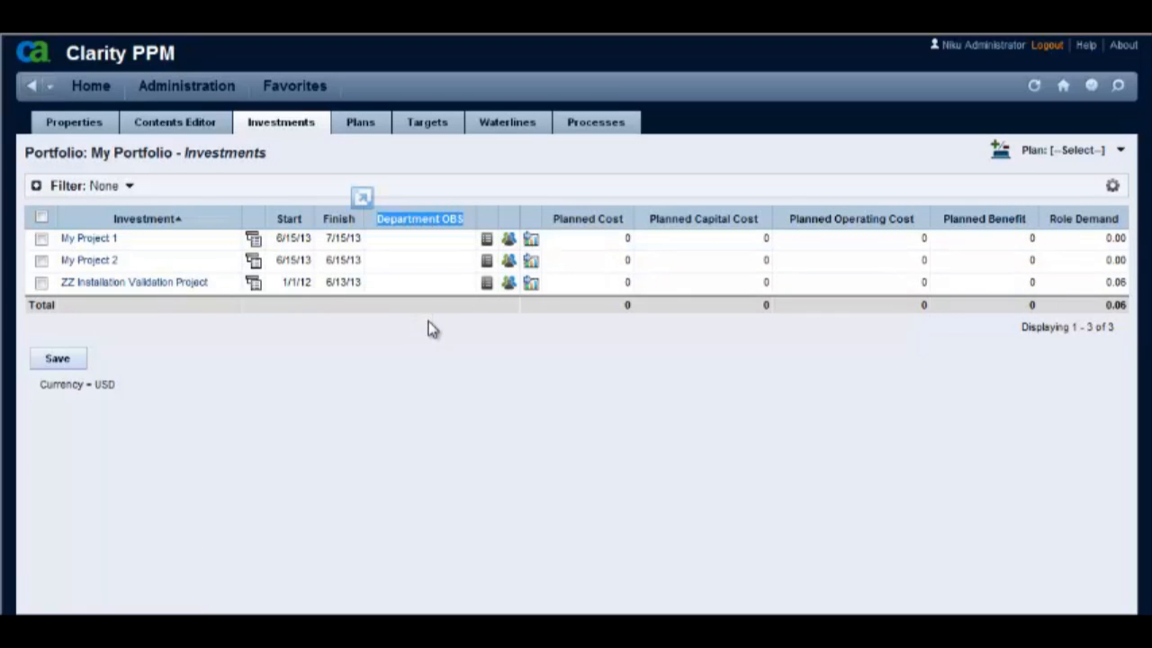
mouse_move(433, 345)
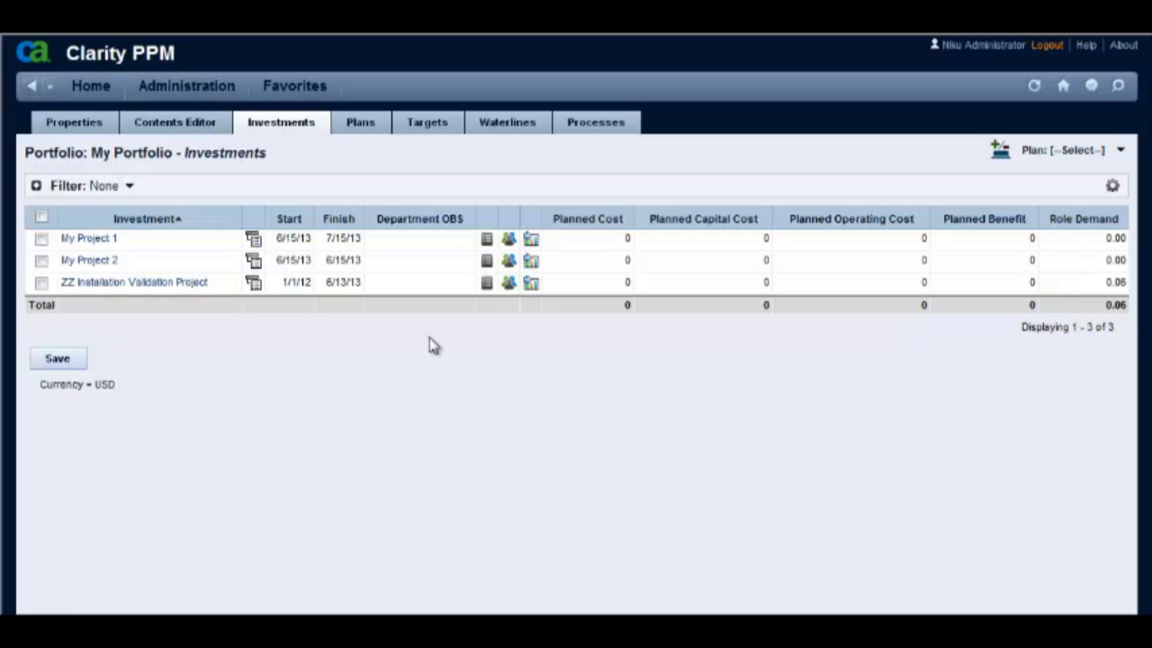
mouse_move(637, 311)
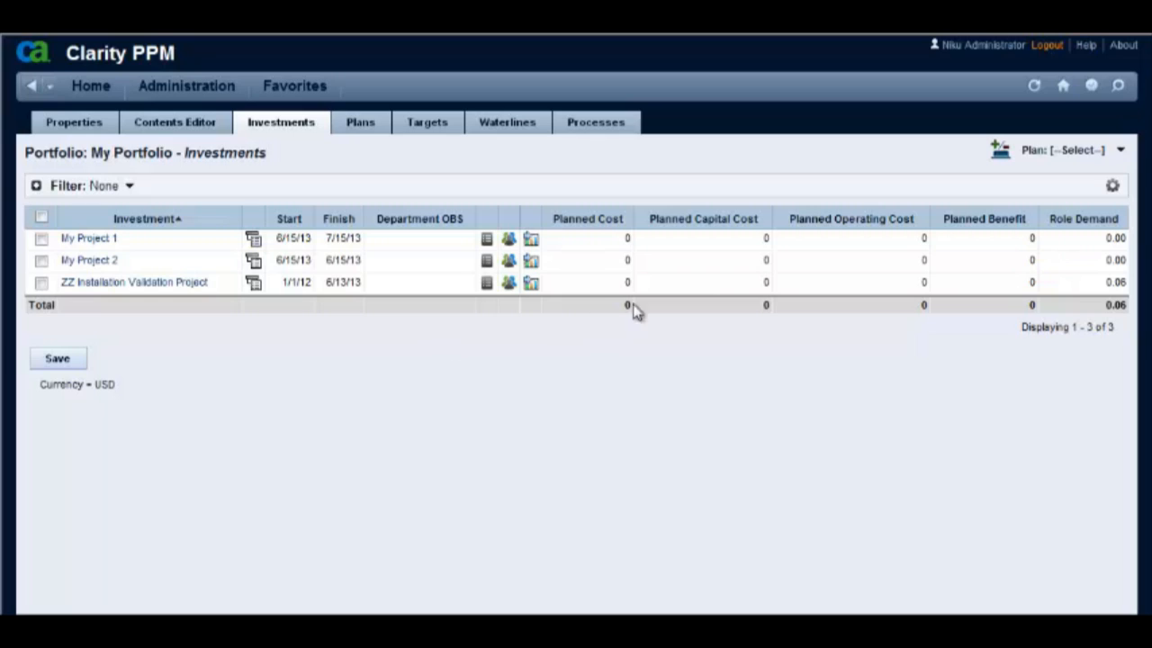
mouse_move(1047, 45)
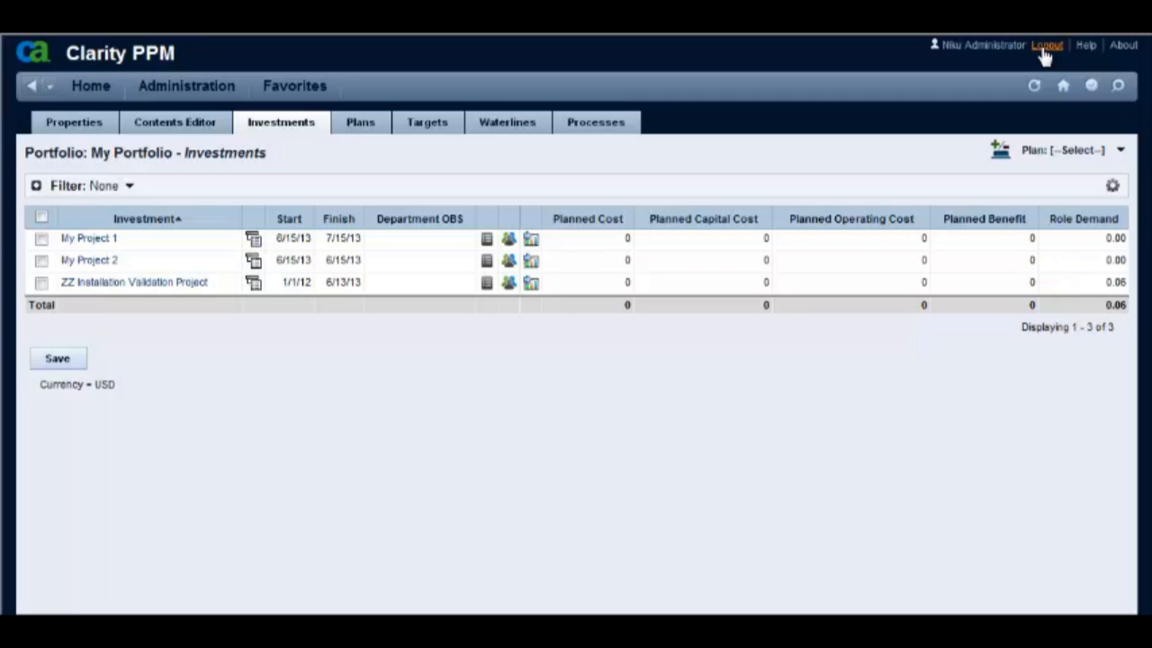
left_click(1046, 45)
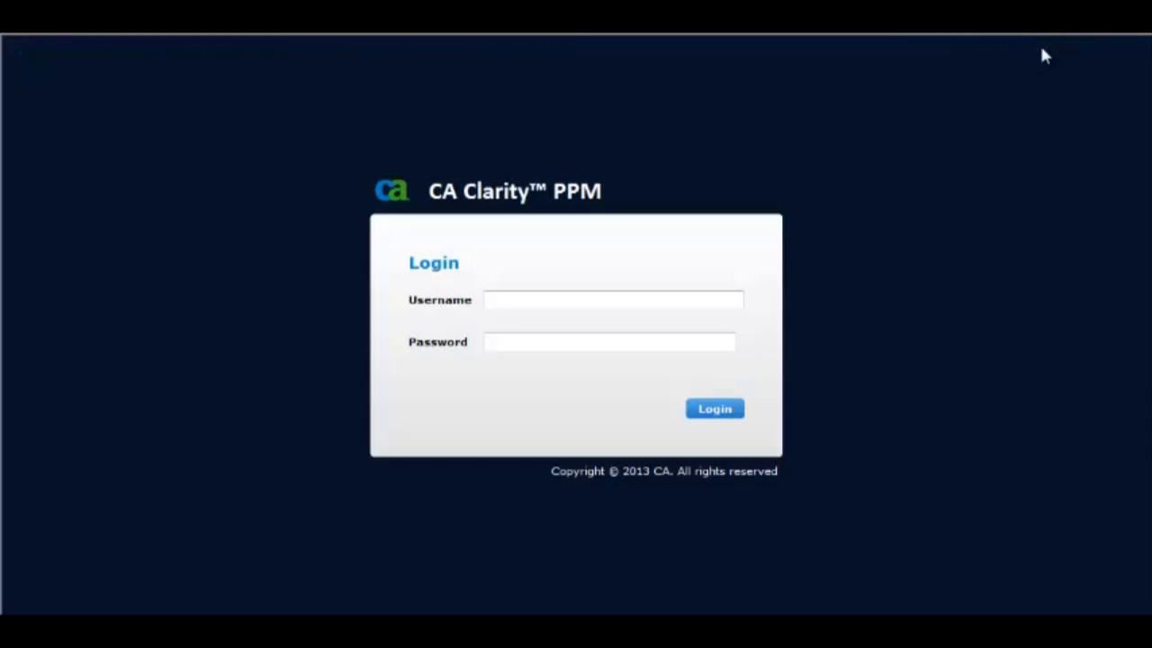